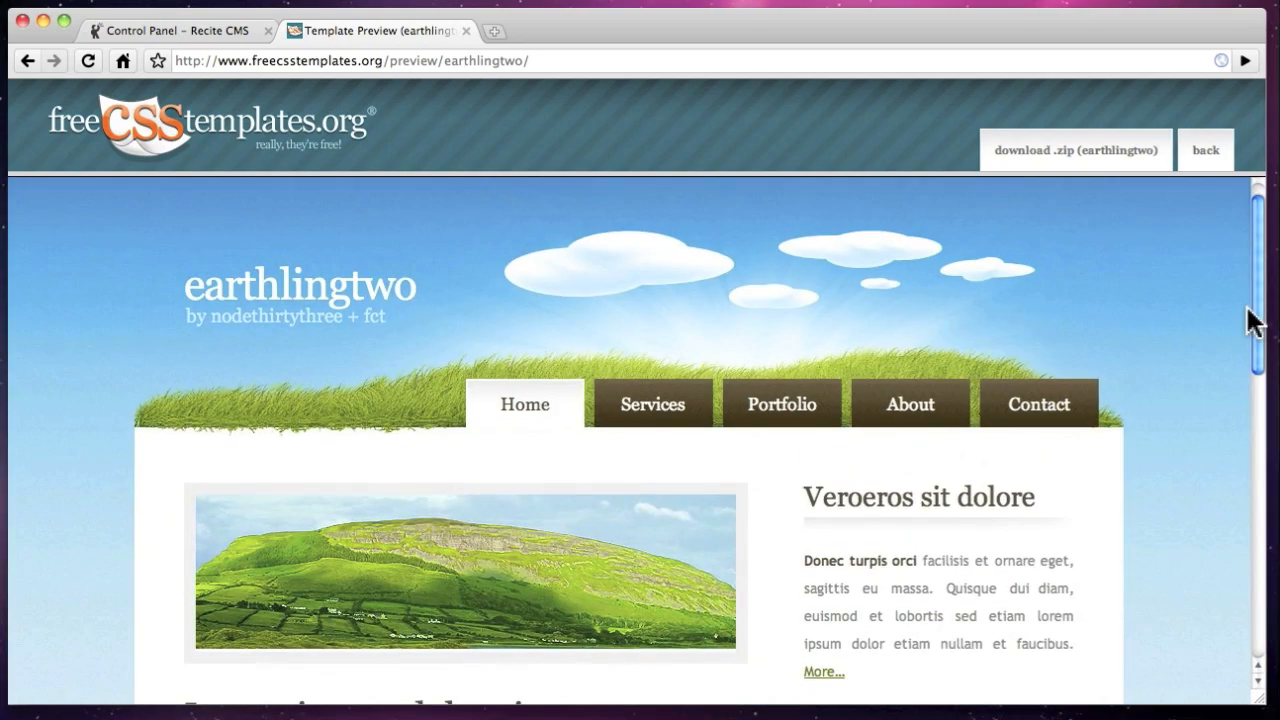
- Upload the template's style.css through the file manager
left_click(175, 30)
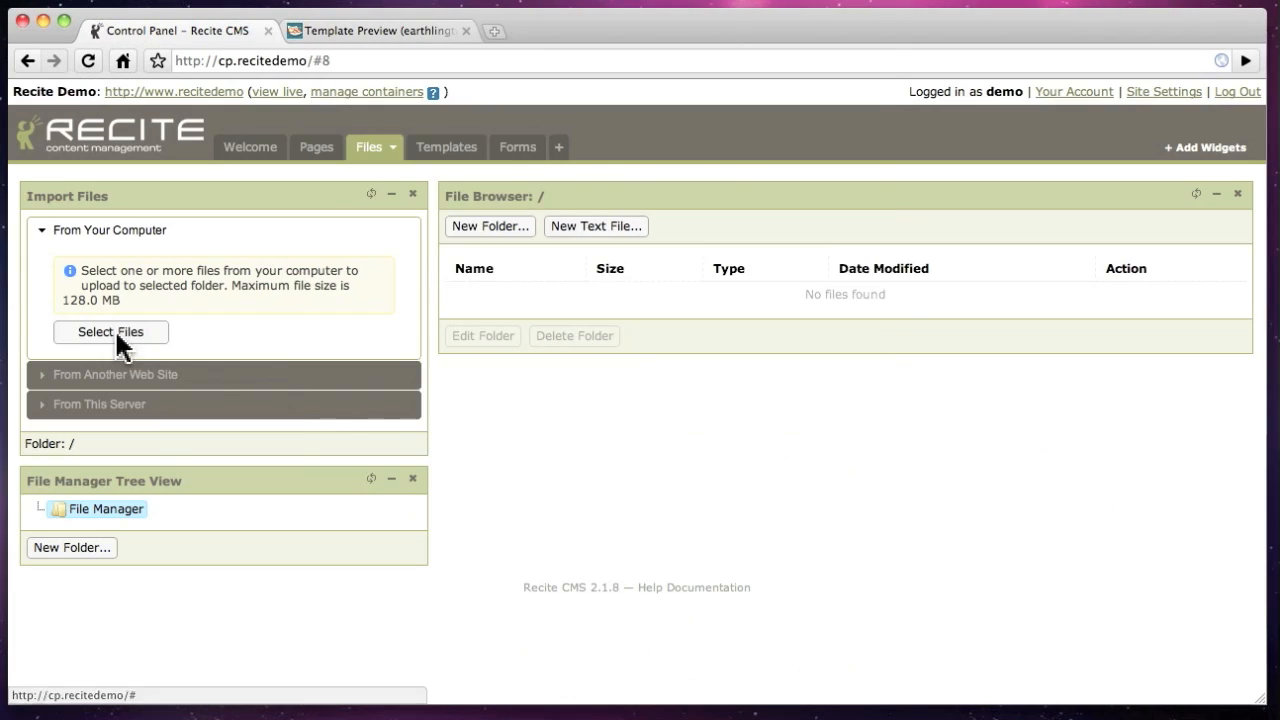
left_click(110, 331)
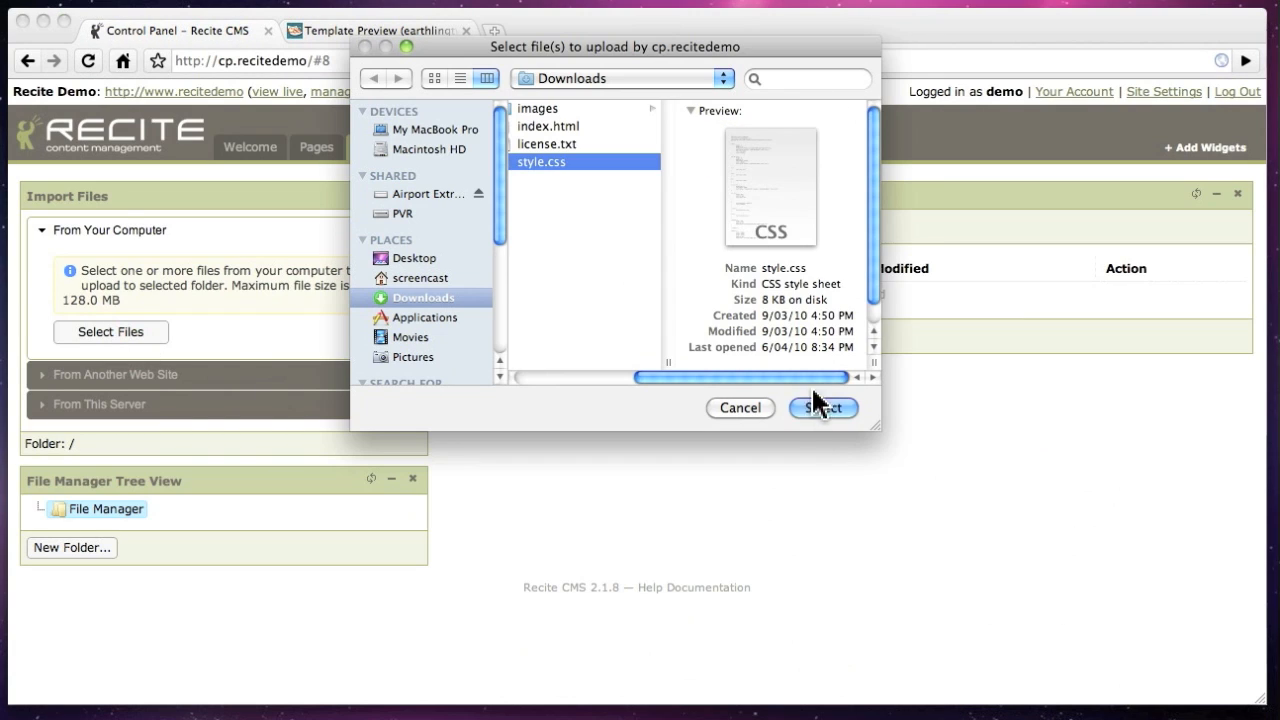
left_click(823, 407)
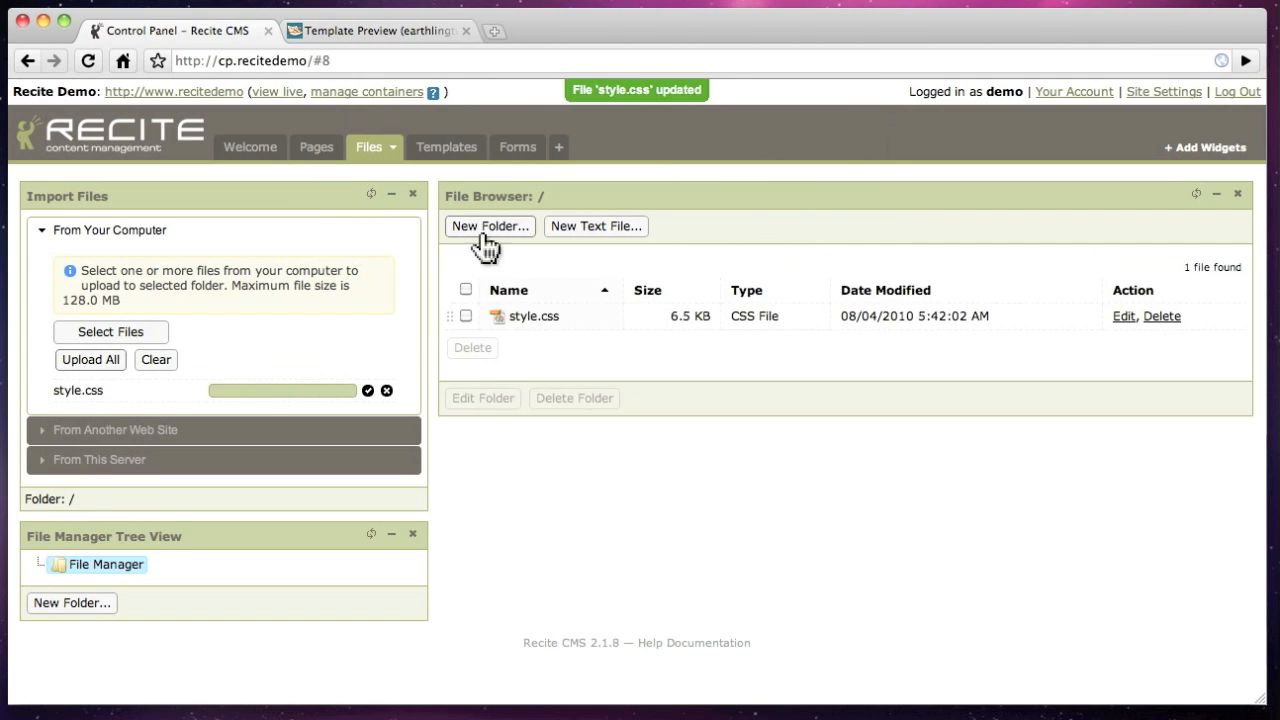
- Create an 'images' folder and upload img01–img15 into it
left_click(489, 226)
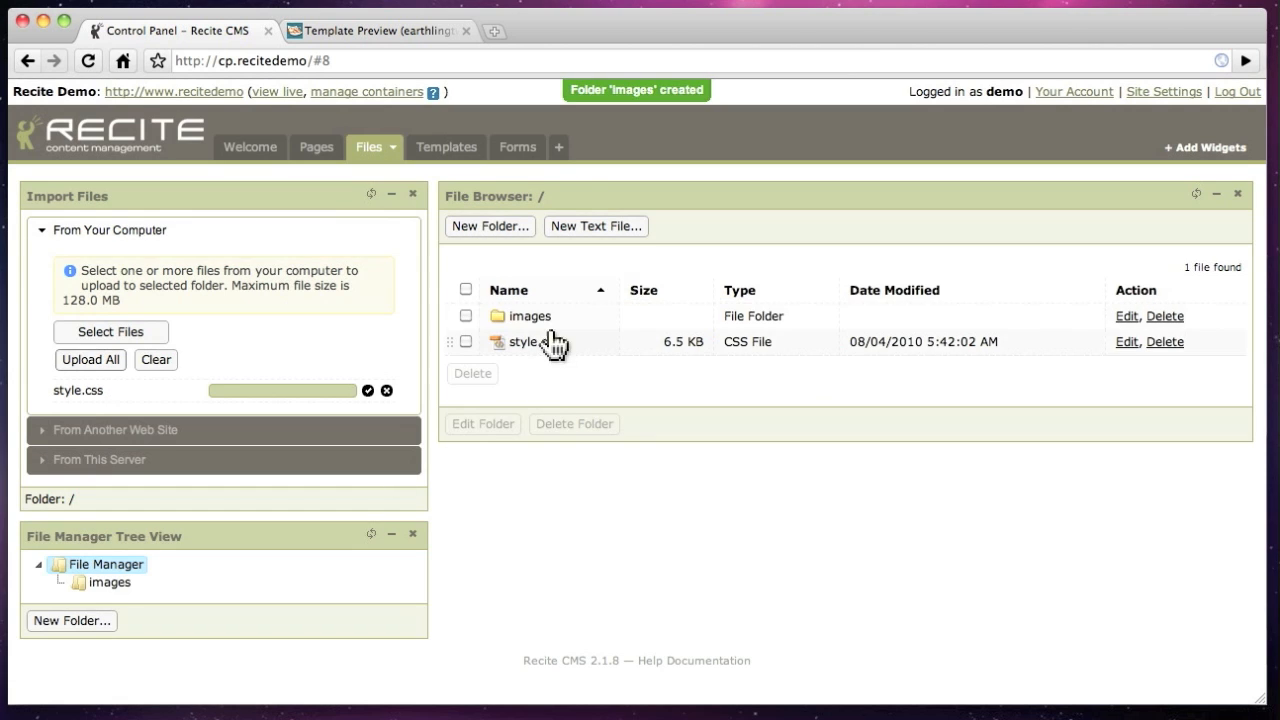
left_click(110, 331)
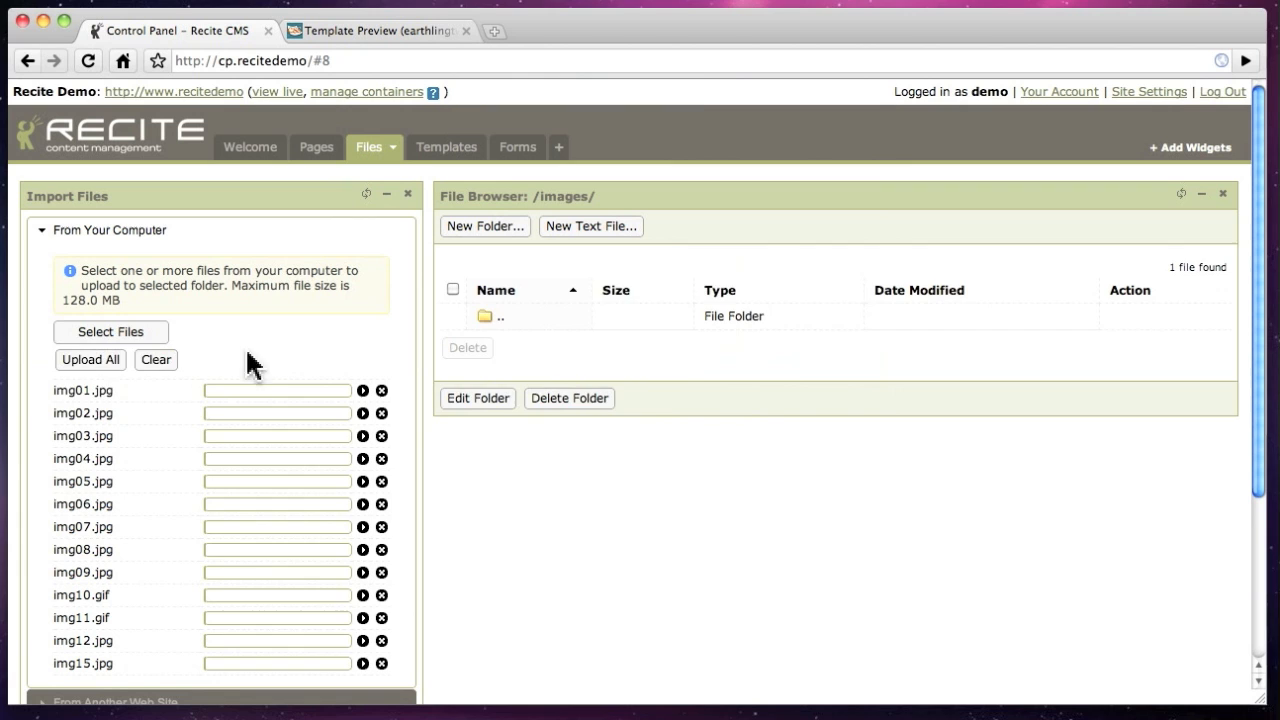
left_click(90, 359)
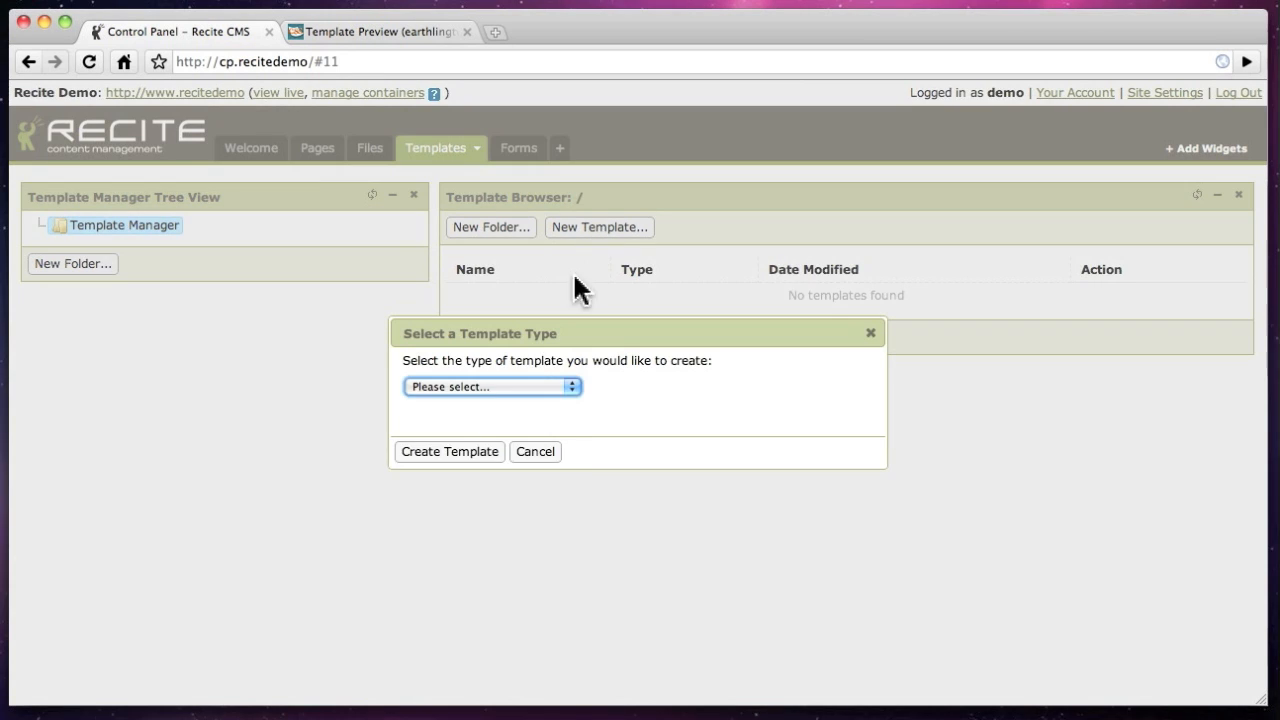
- Create generic template header.tpl from the EarthlingTwo header with a global navigation container
left_click(490, 387)
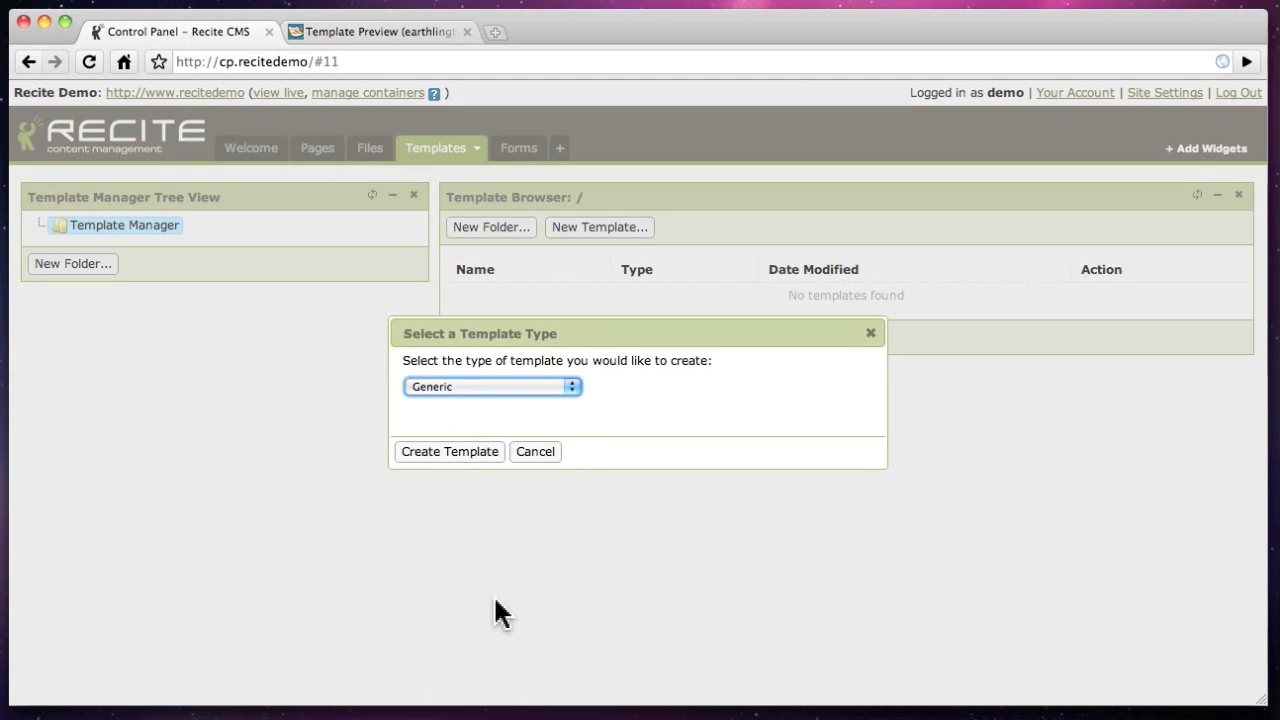
left_click(449, 451)
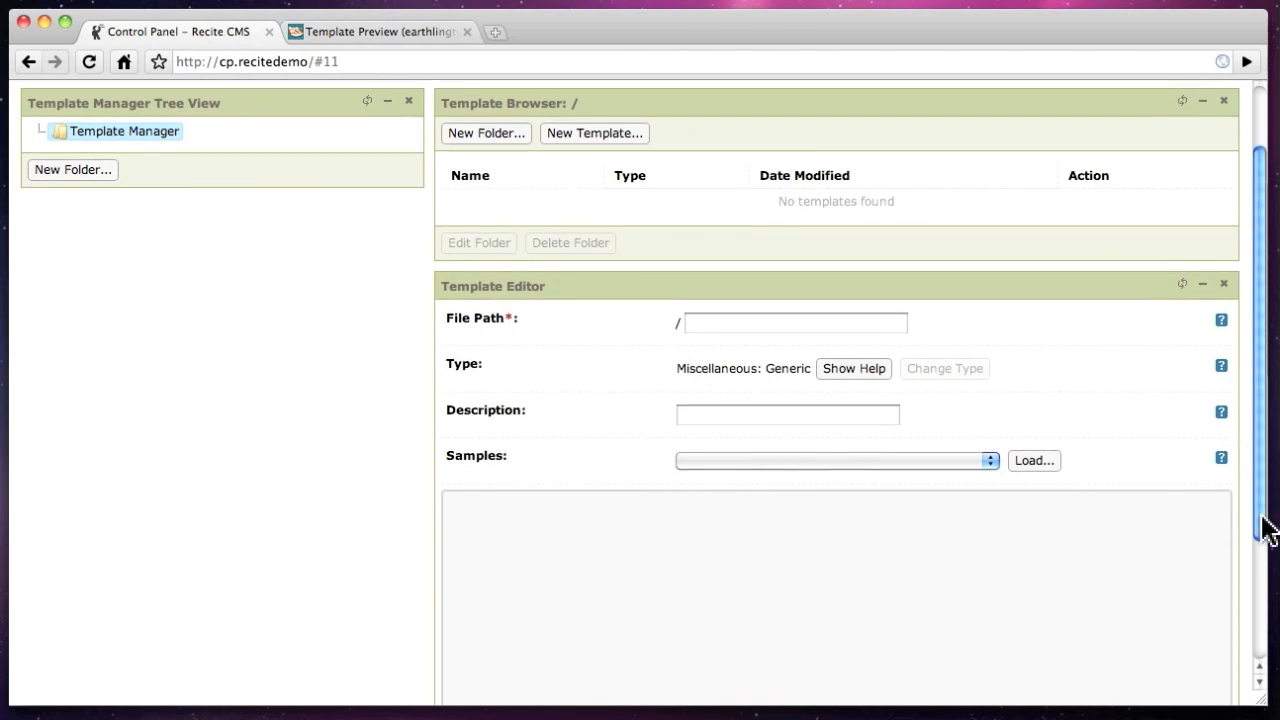
scroll("down", 3)
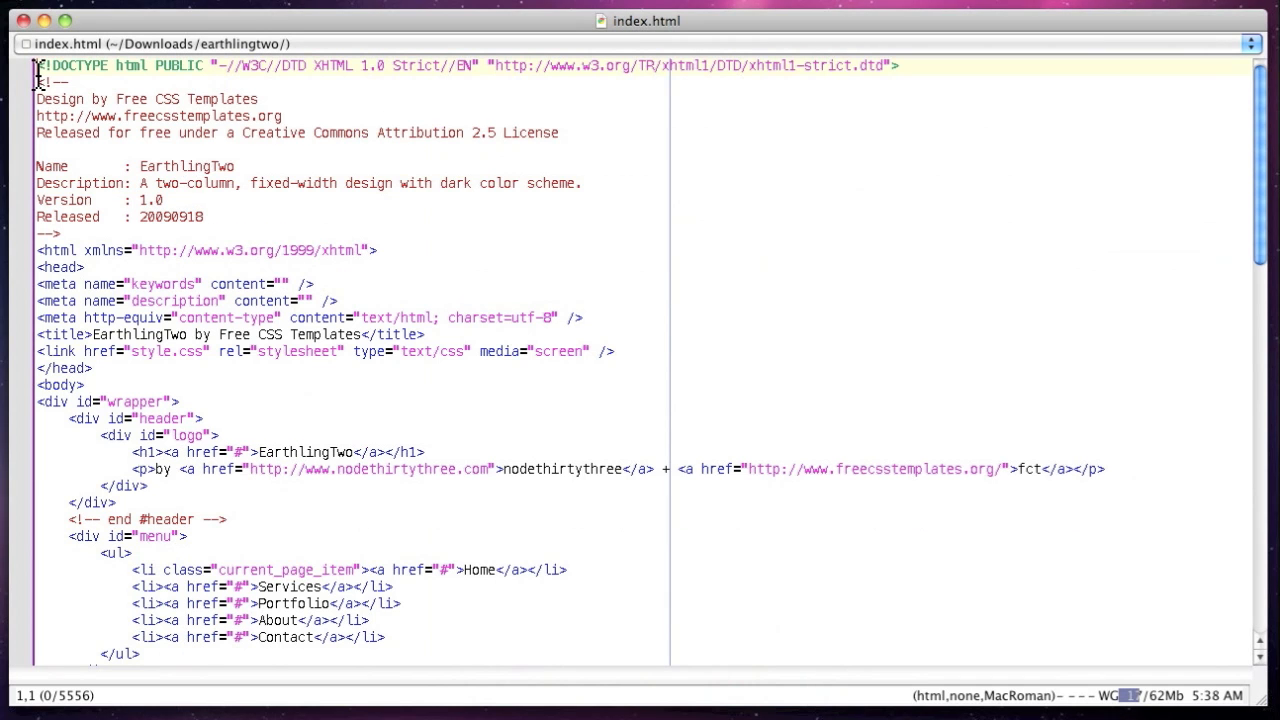
scroll("down", 3)
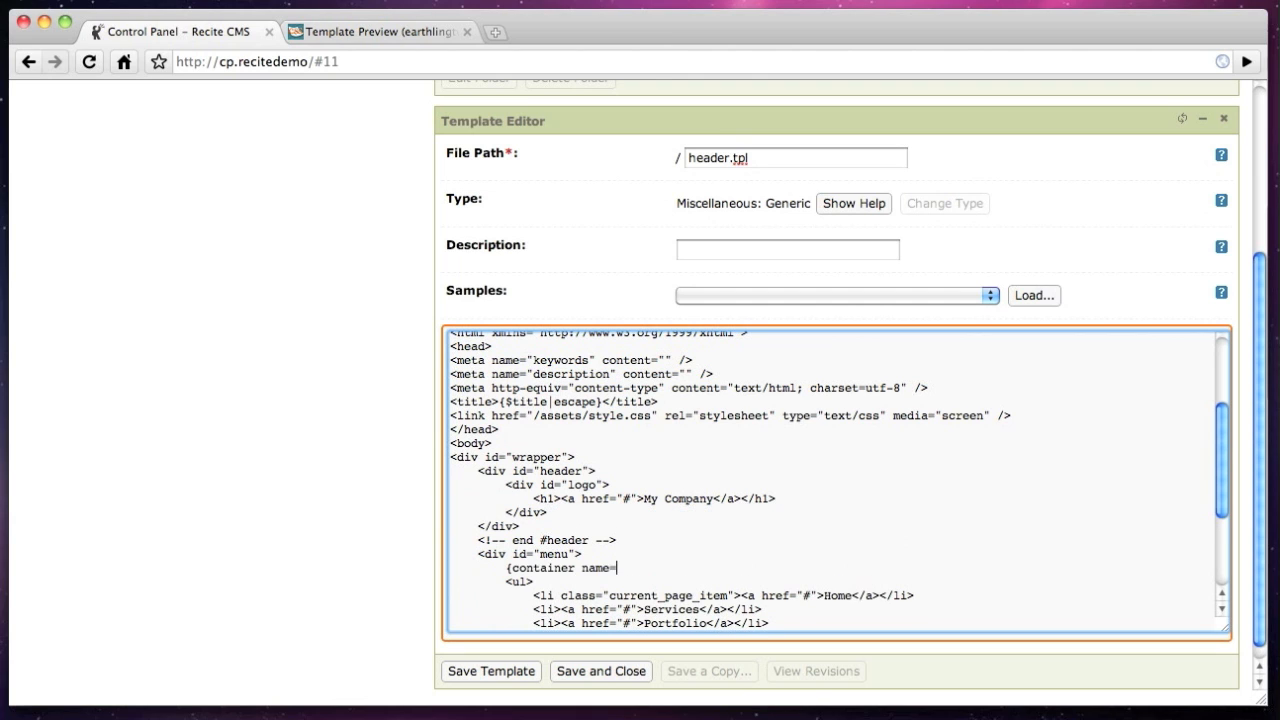
type("'navigation' global=true}")
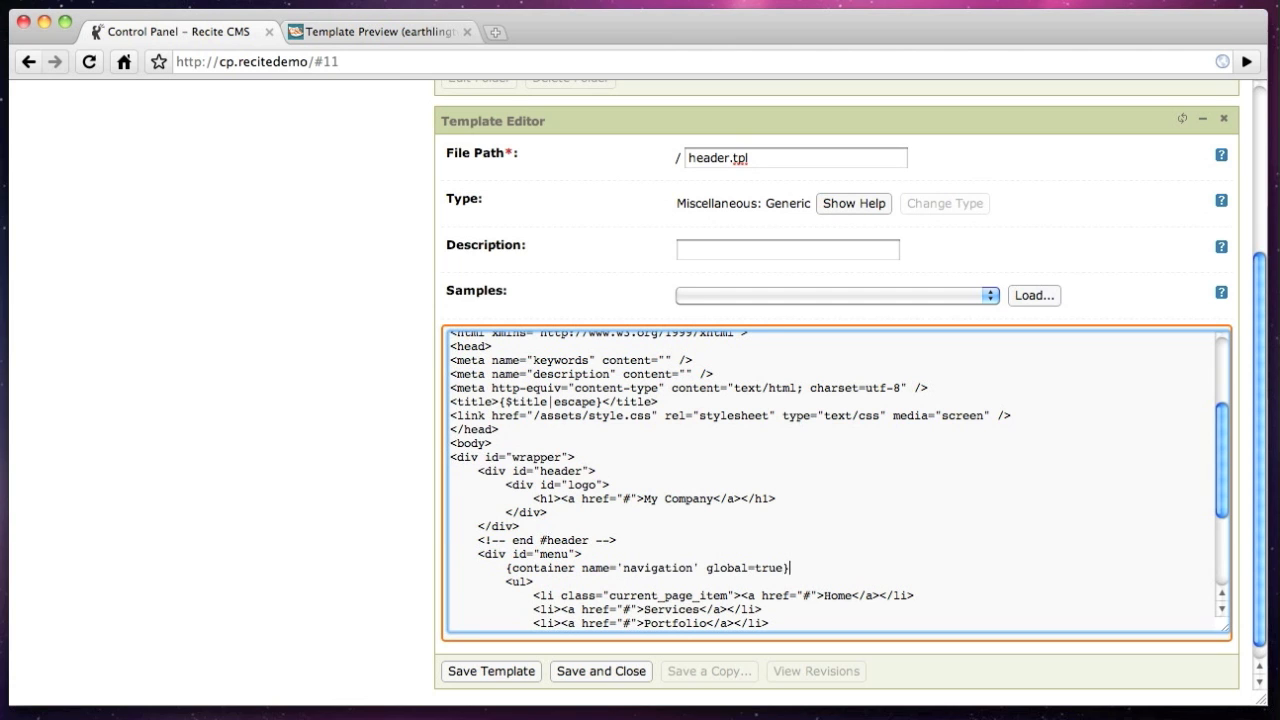
scroll("down", 3)
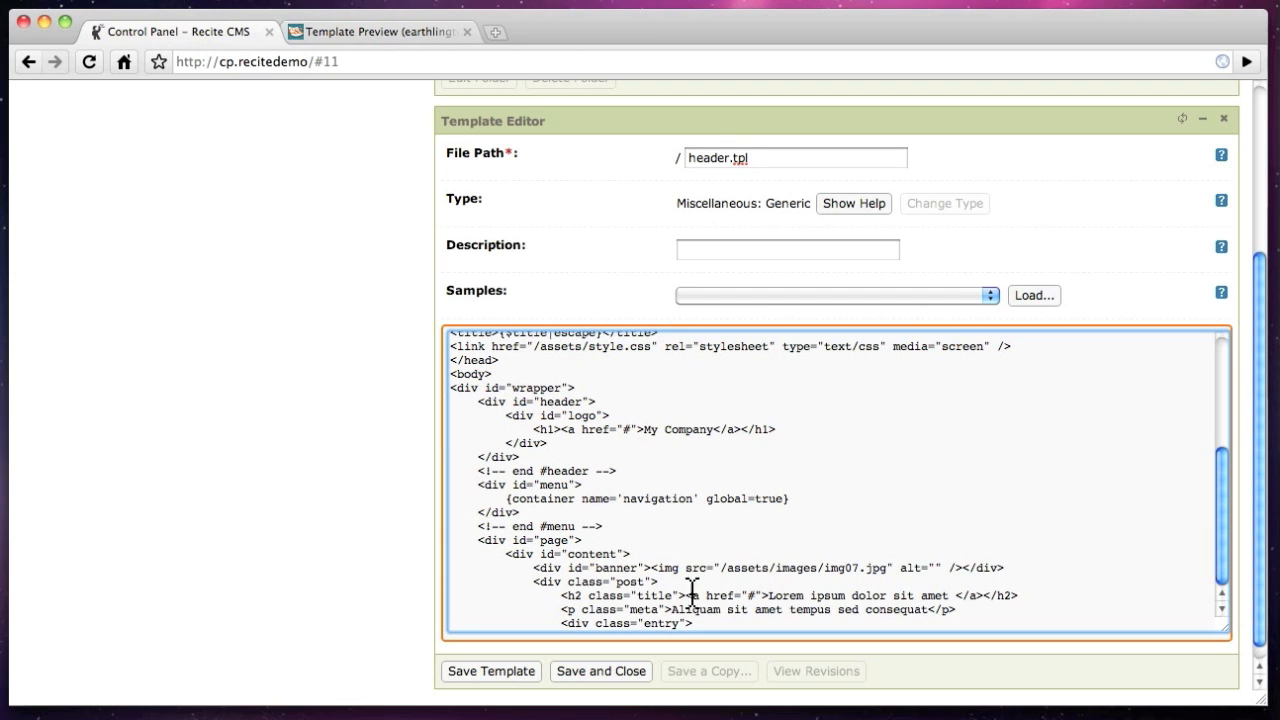
type("{$title|es")
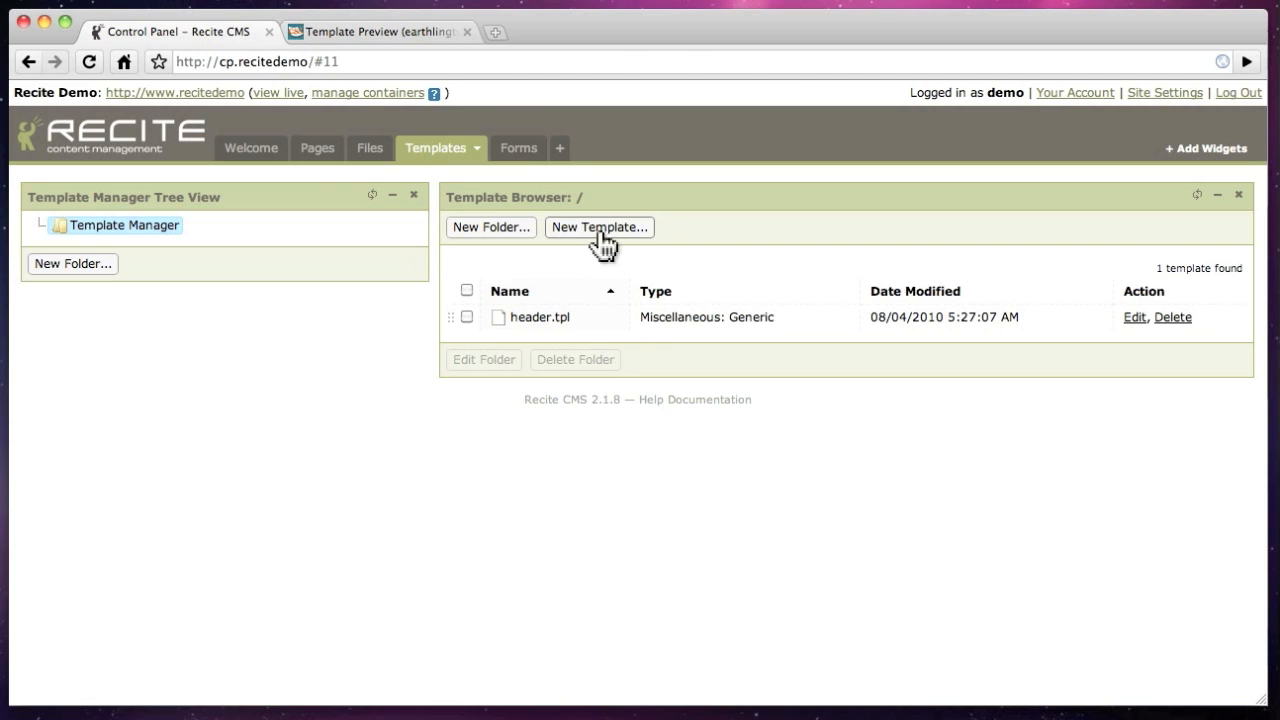
- Start a generic footer template using the footer HTML from index.html
left_click(599, 227)
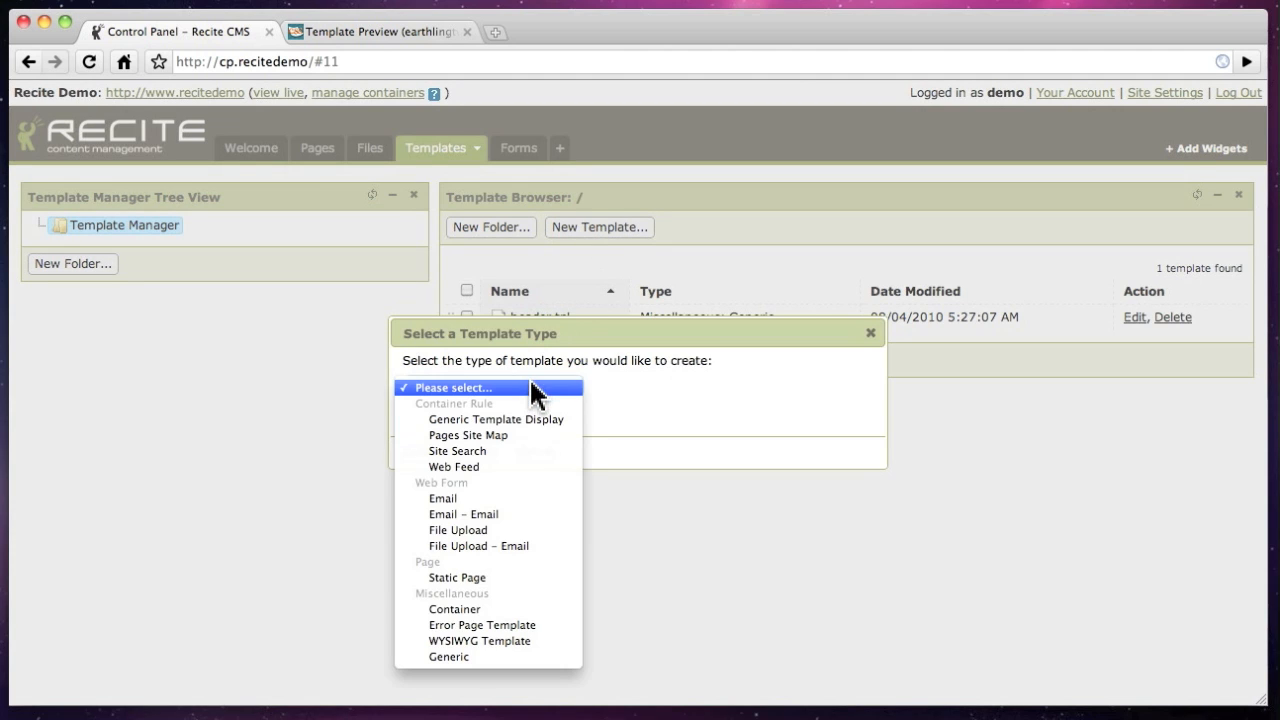
left_click(448, 657)
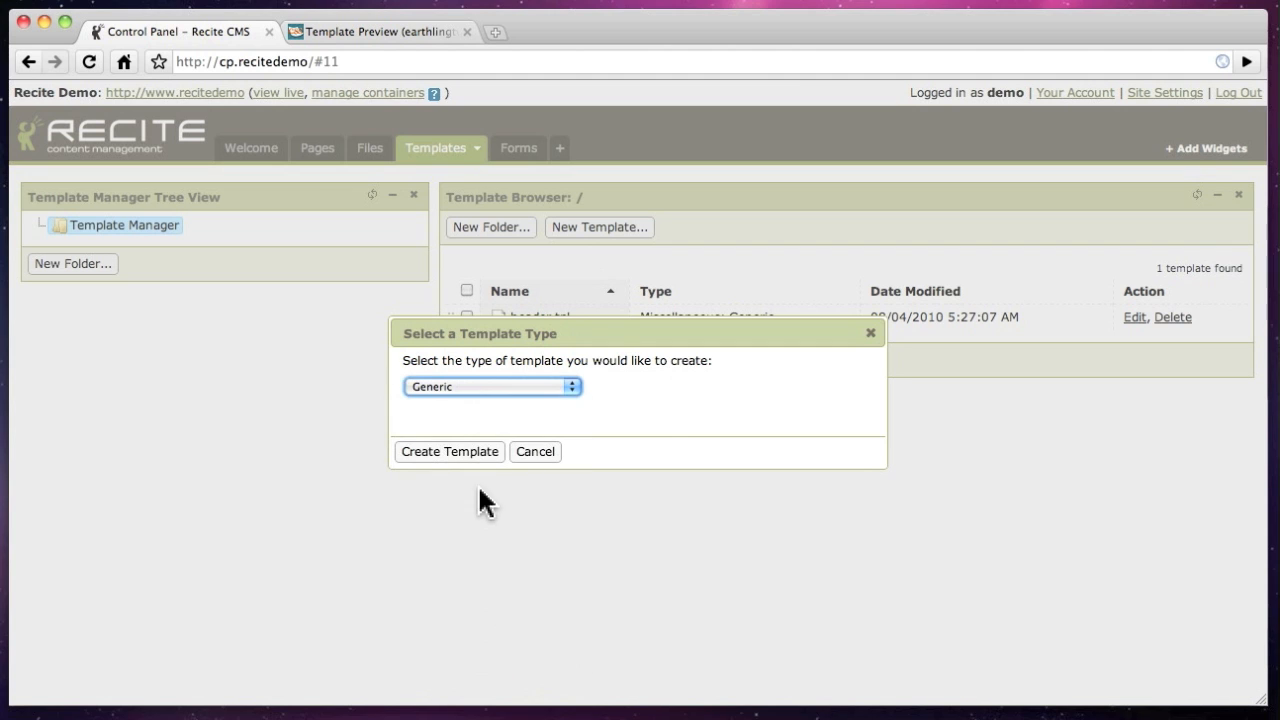
left_click(449, 451)
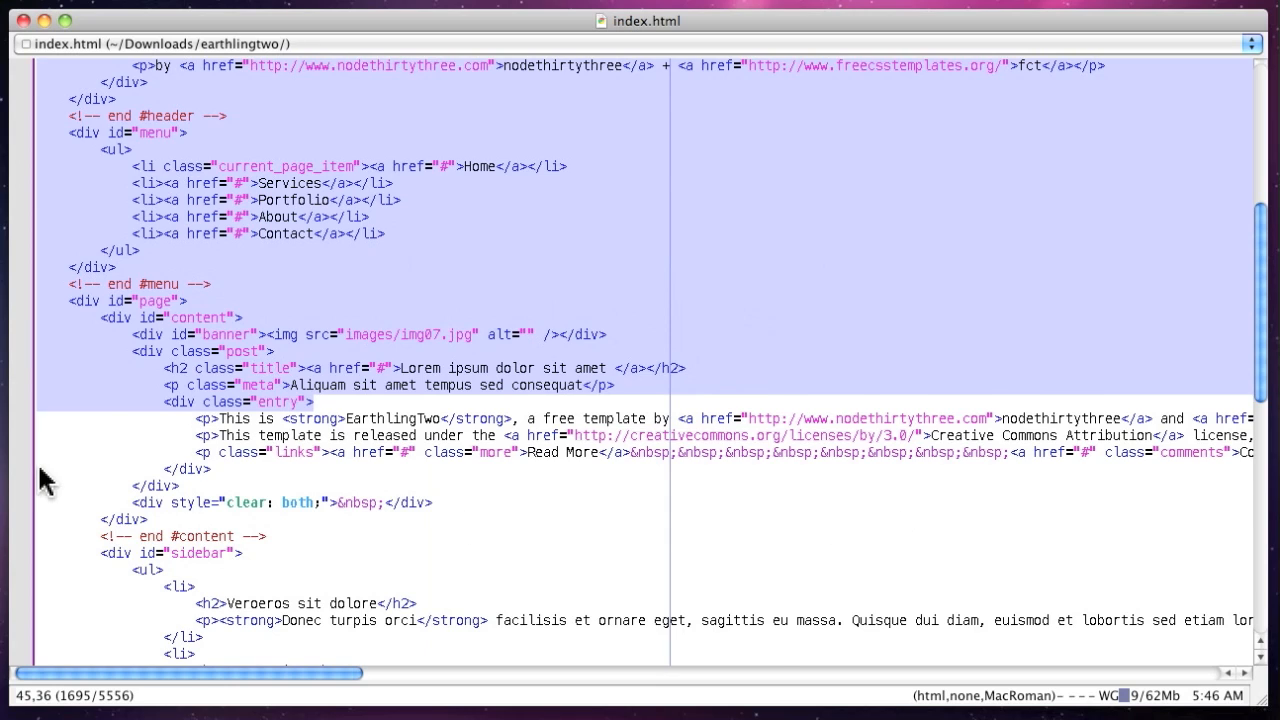
scroll("down", 3)
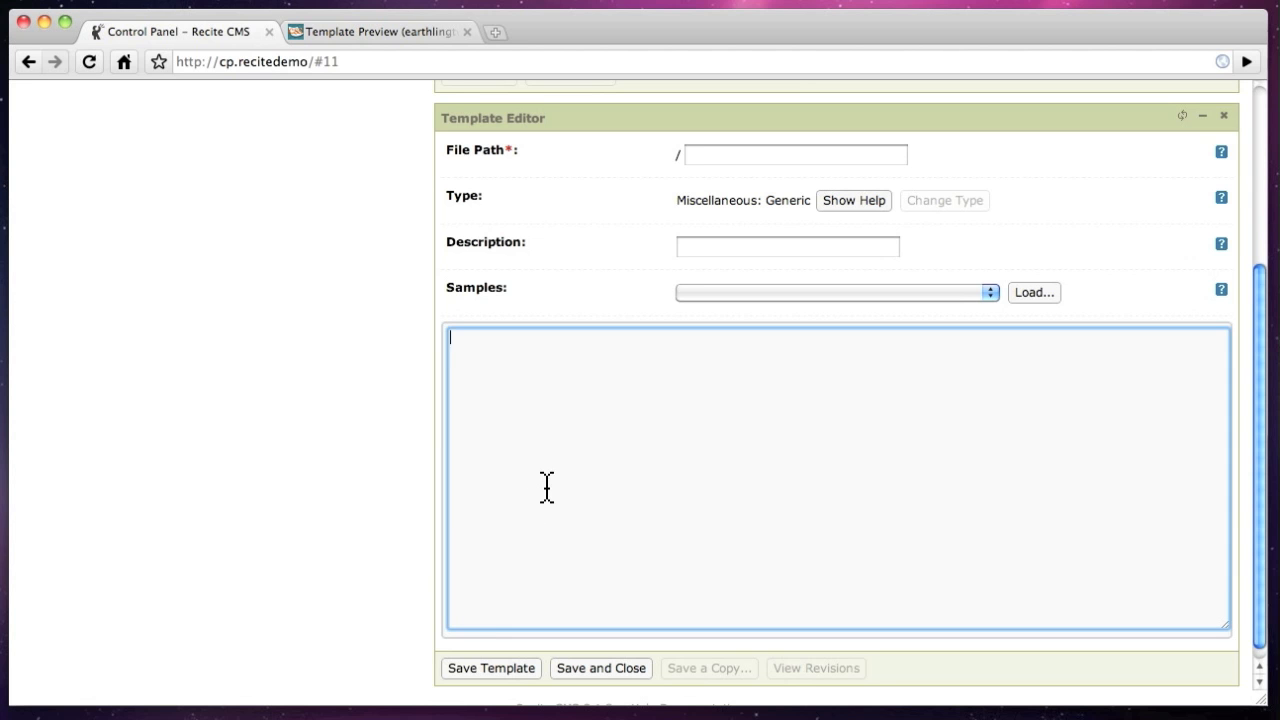
type("foot")
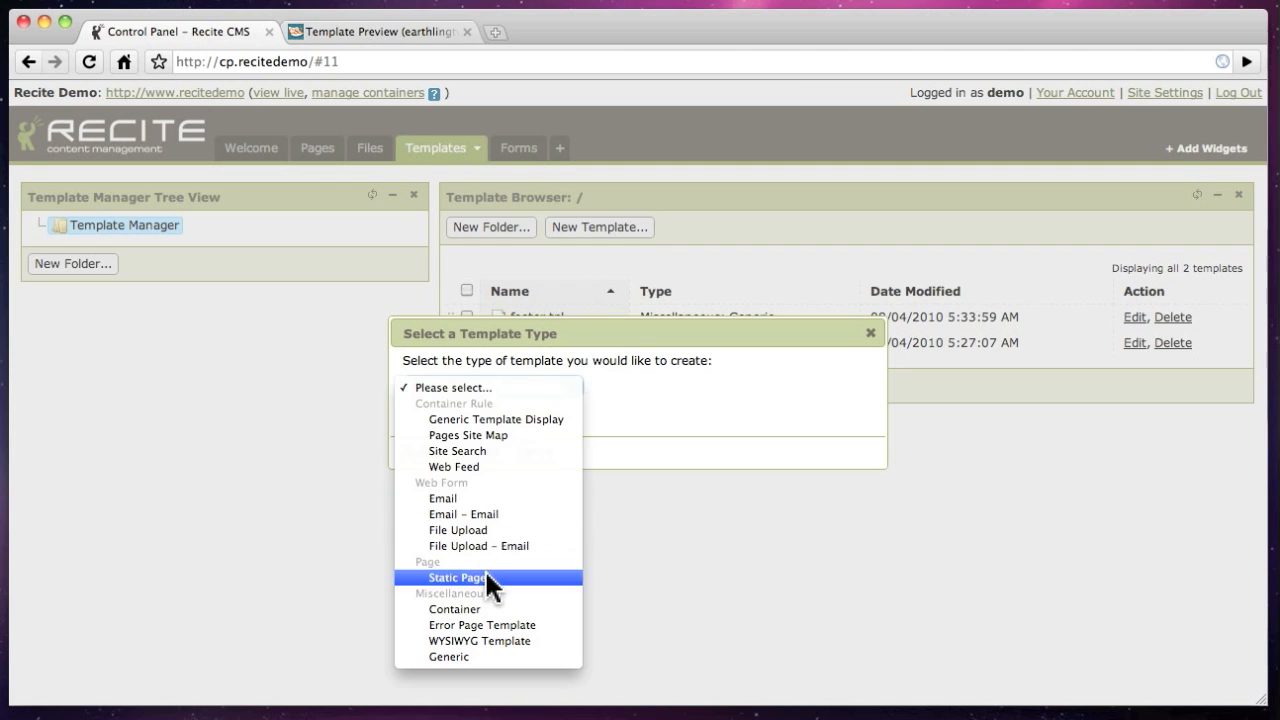
- Write static page page.tpl with header.tpl include, default content block, 'content bottom' container
left_click(459, 577)
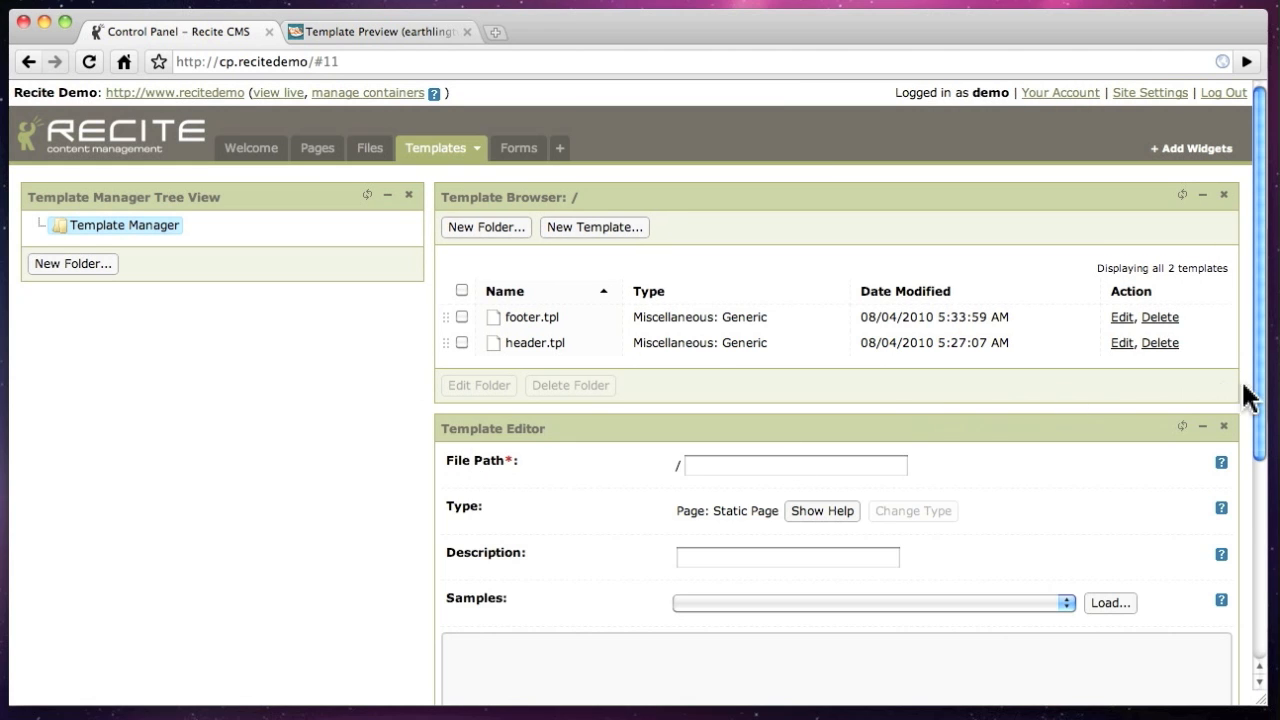
scroll("down", 3)
type("page.tpl")
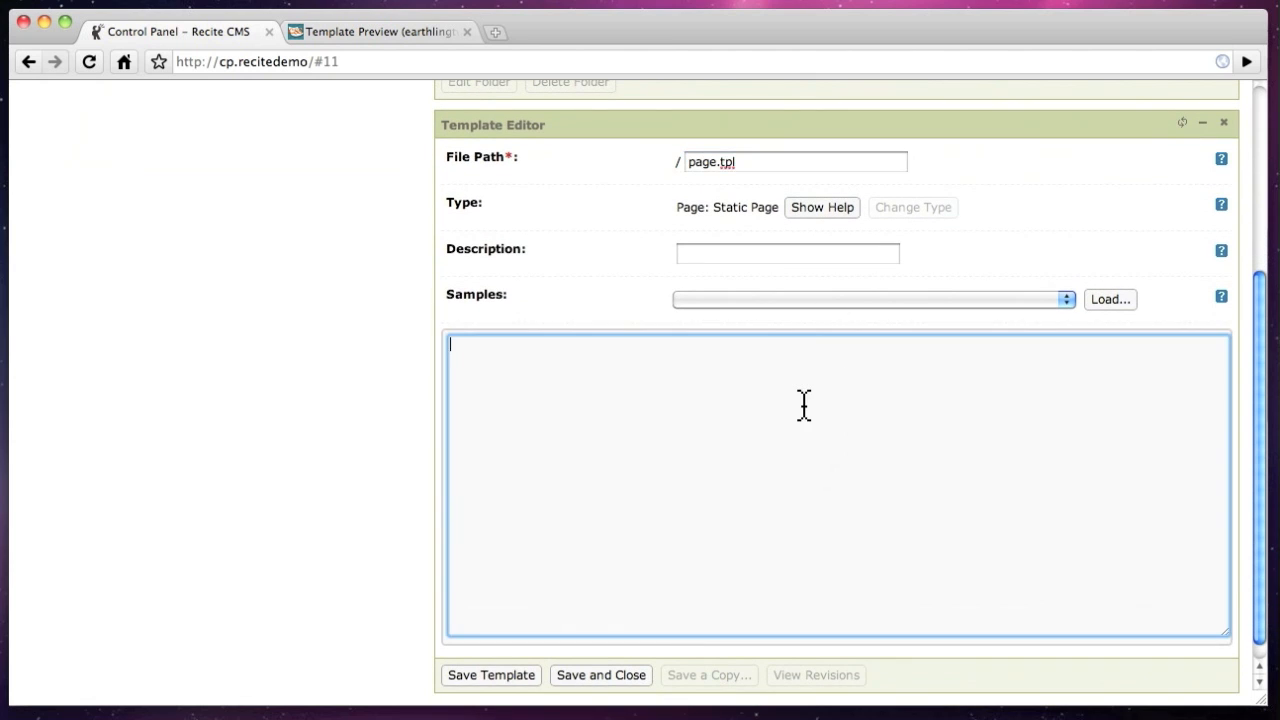
type("{include file='header.tpl'}")
type("{container name")
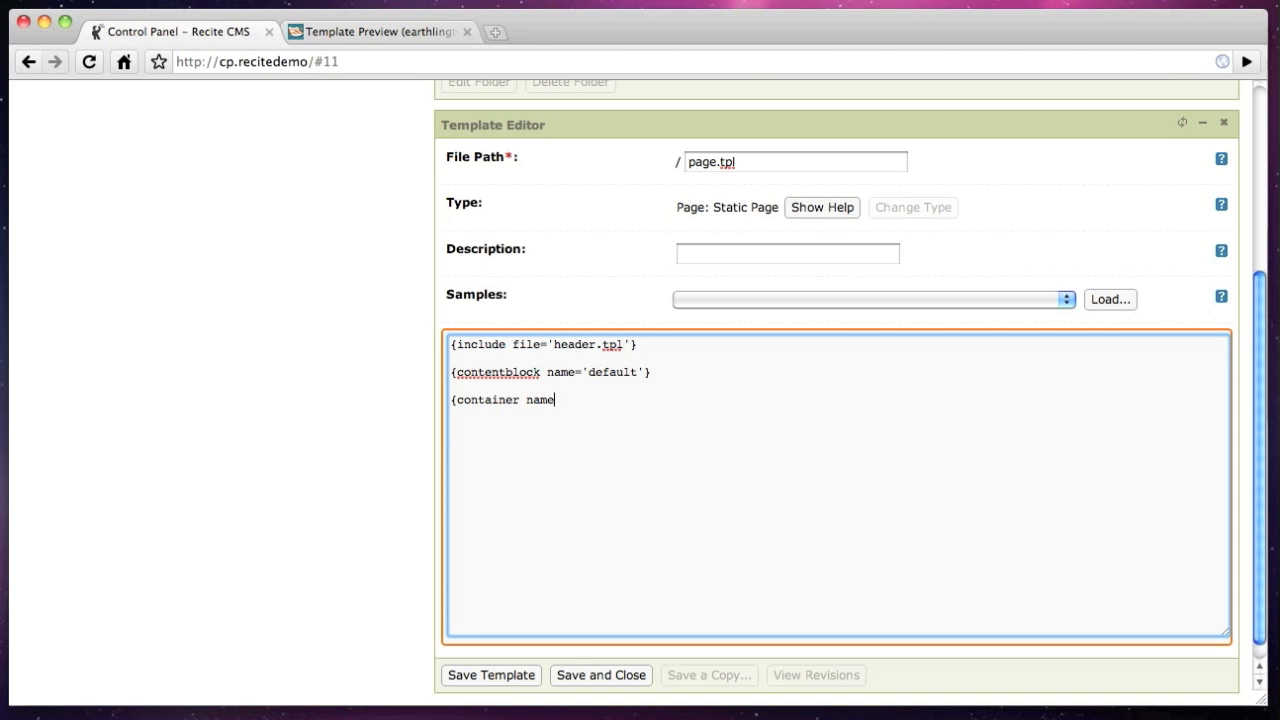
type("='content bottom'}")
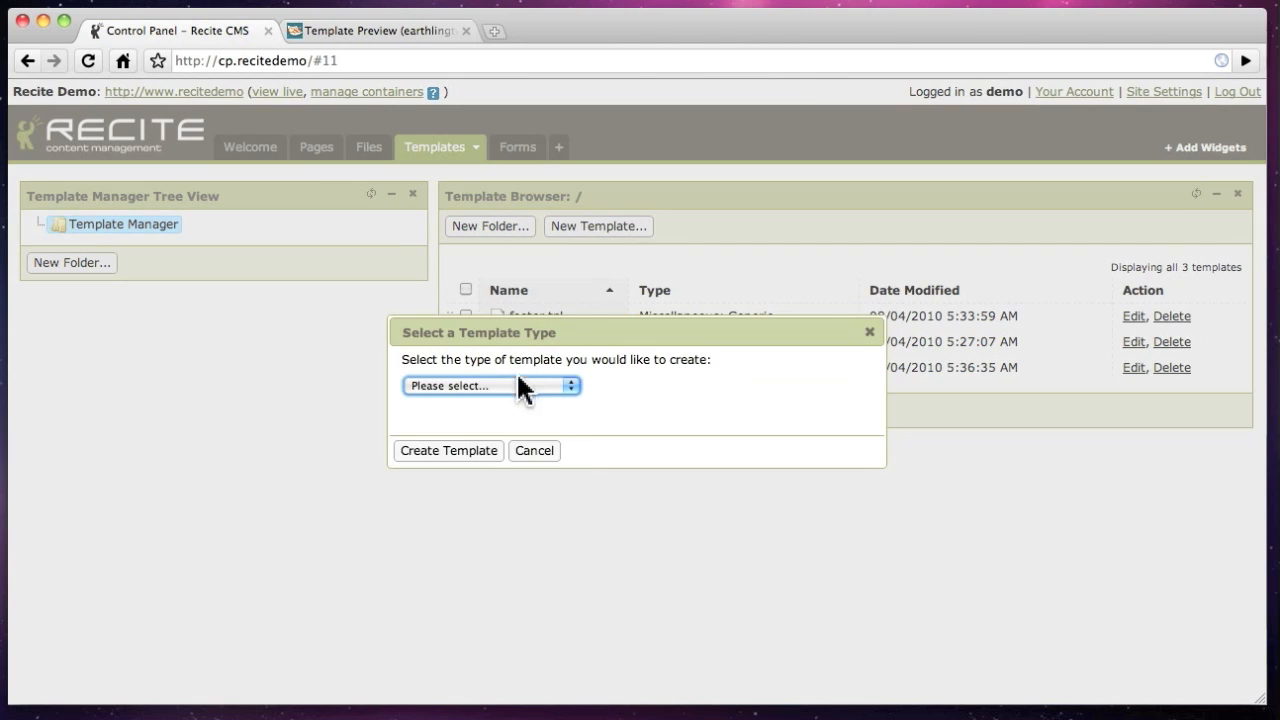
- Save a Pages Site Map template sitemap-flat.tpl using the two-level flat sample
left_click(448, 450)
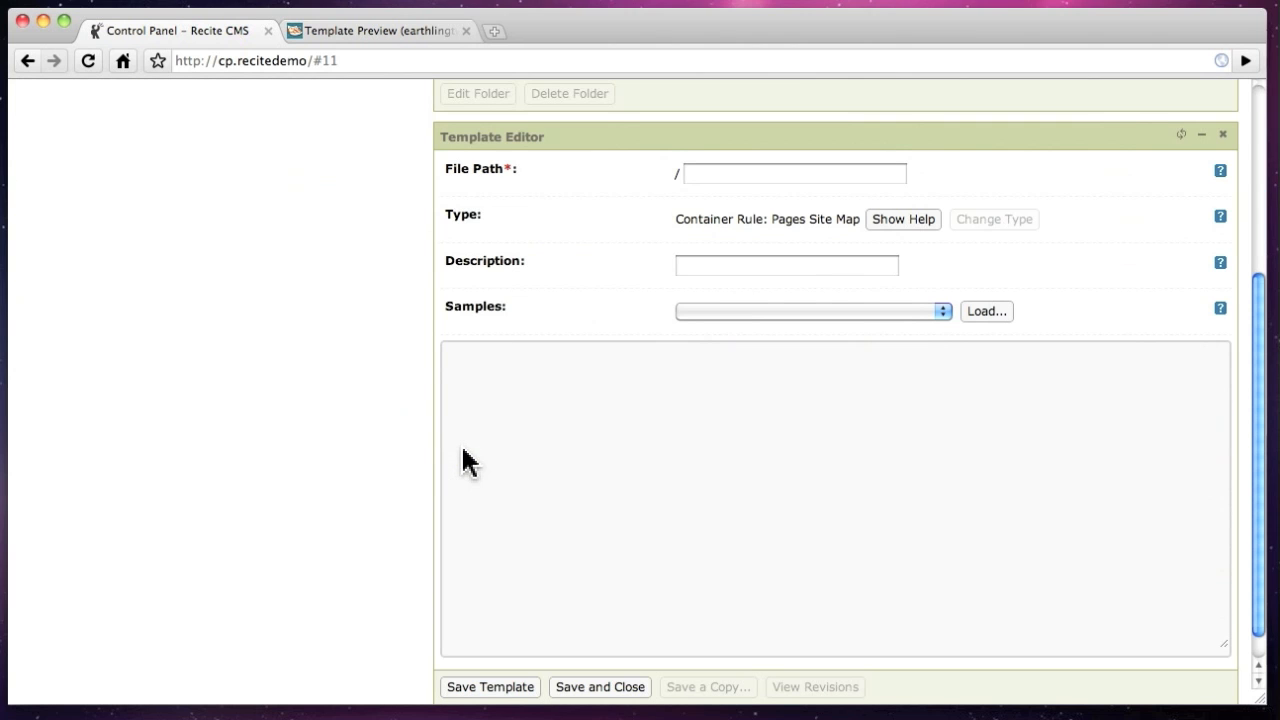
left_click(985, 311)
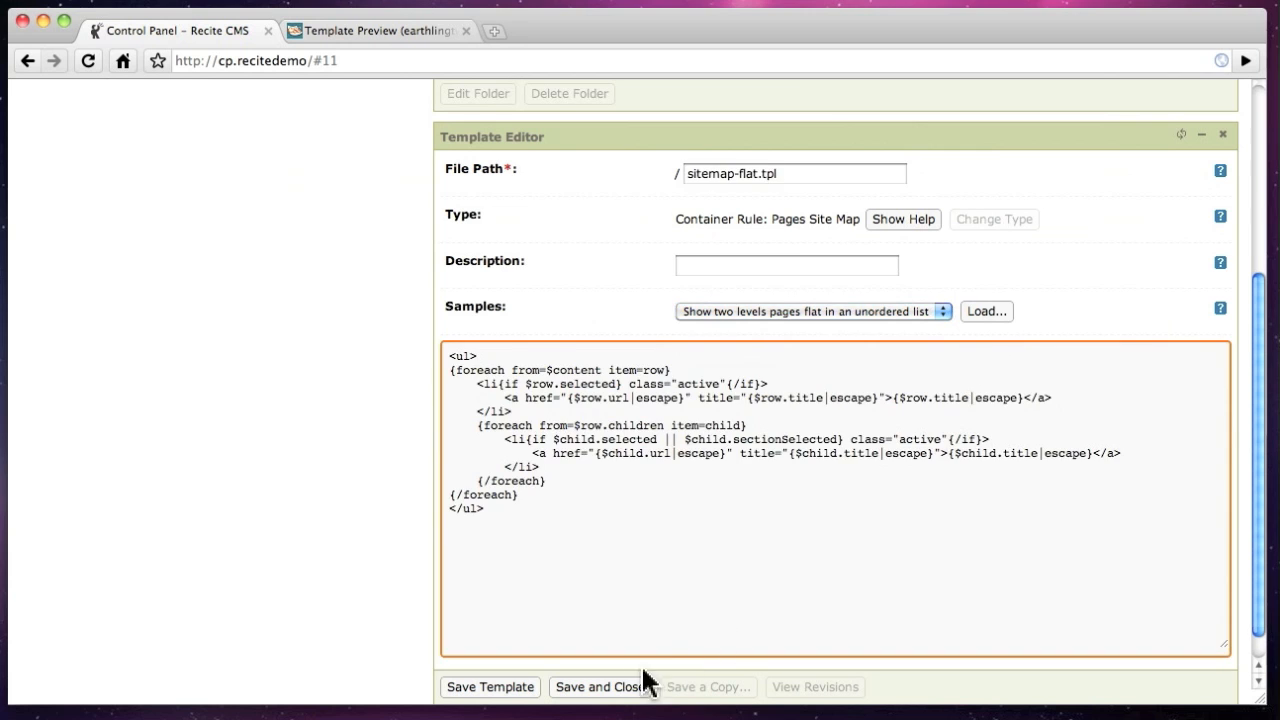
left_click(599, 687)
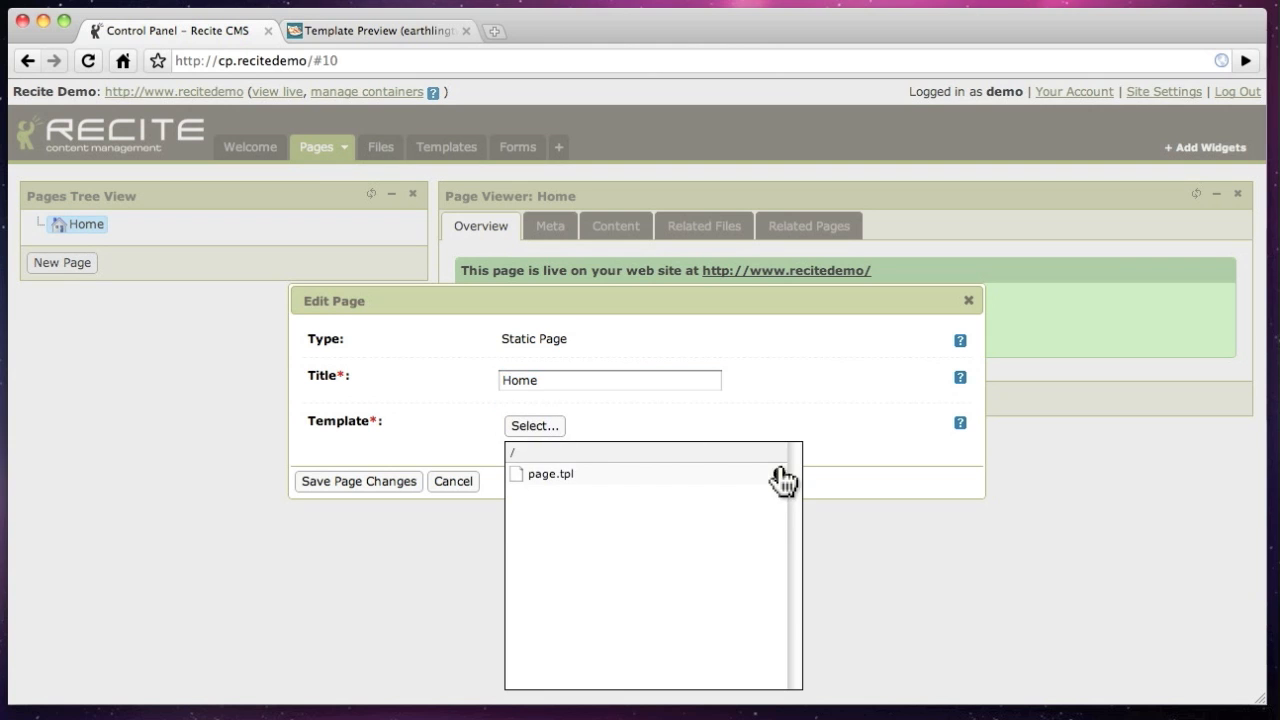
- Assign page.tpl to Home and create a Contact Us sub-page using page.tpl
left_click(453, 481)
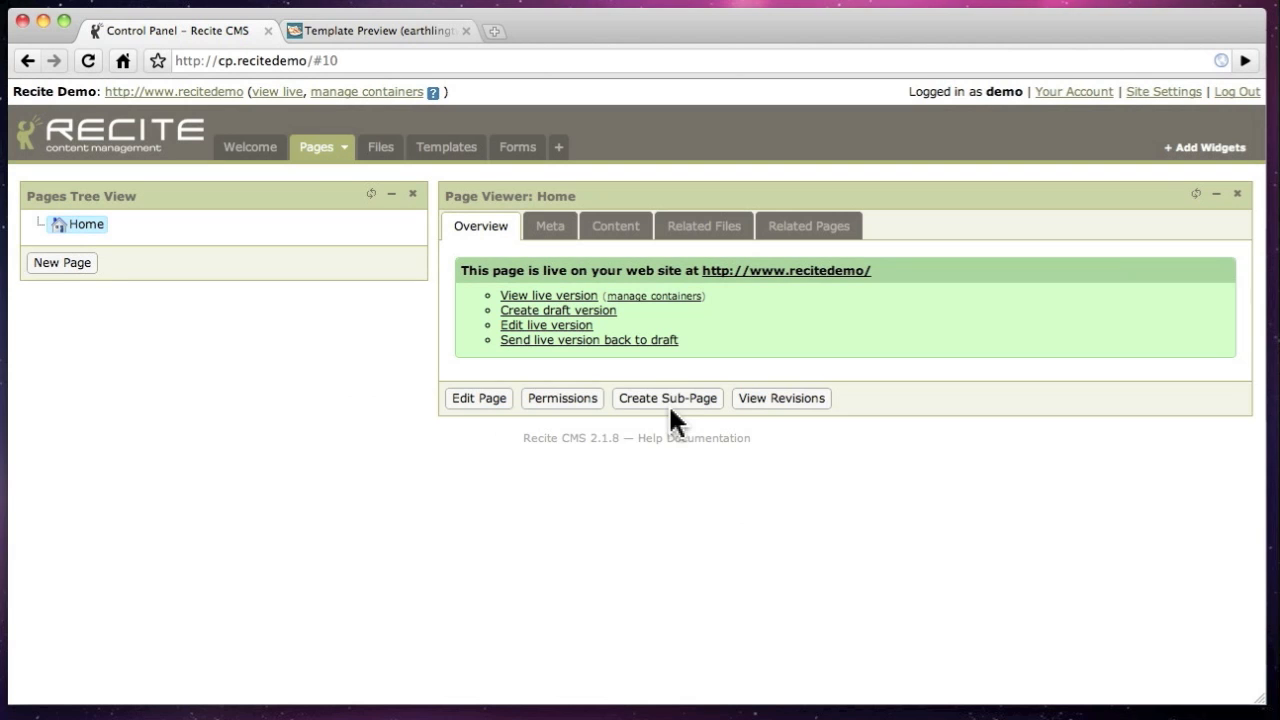
left_click(666, 398)
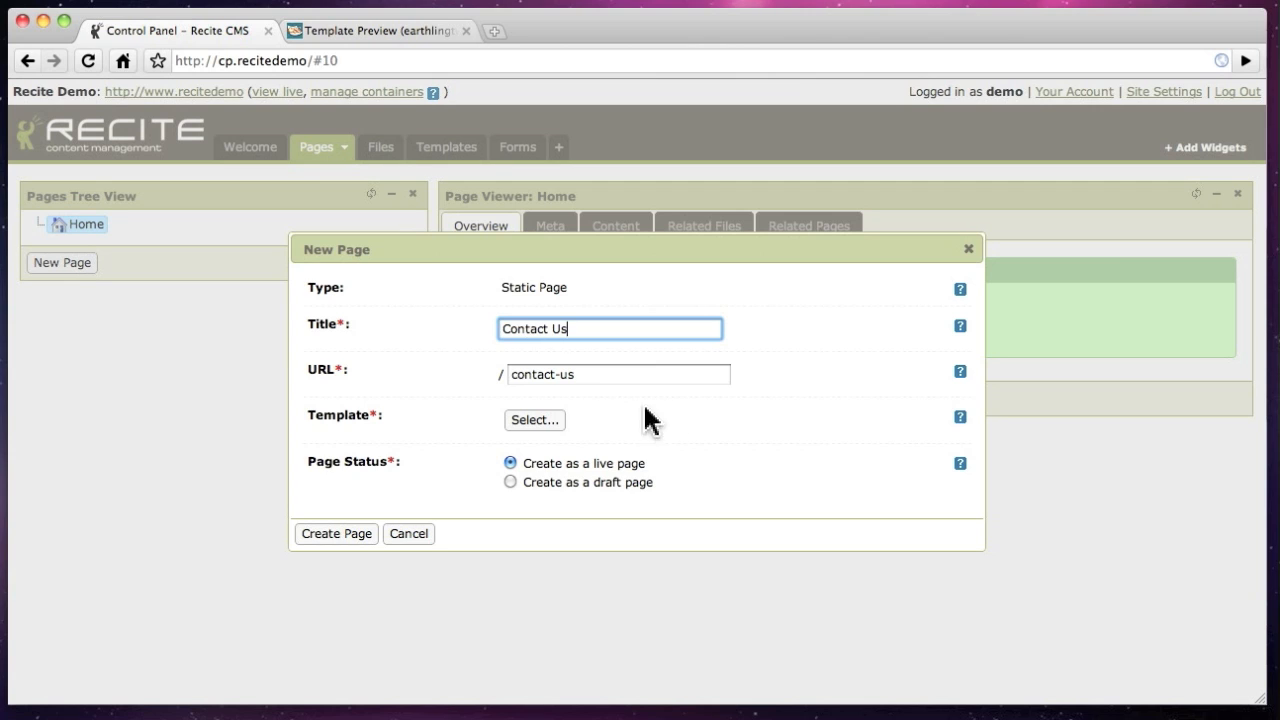
left_click(534, 419)
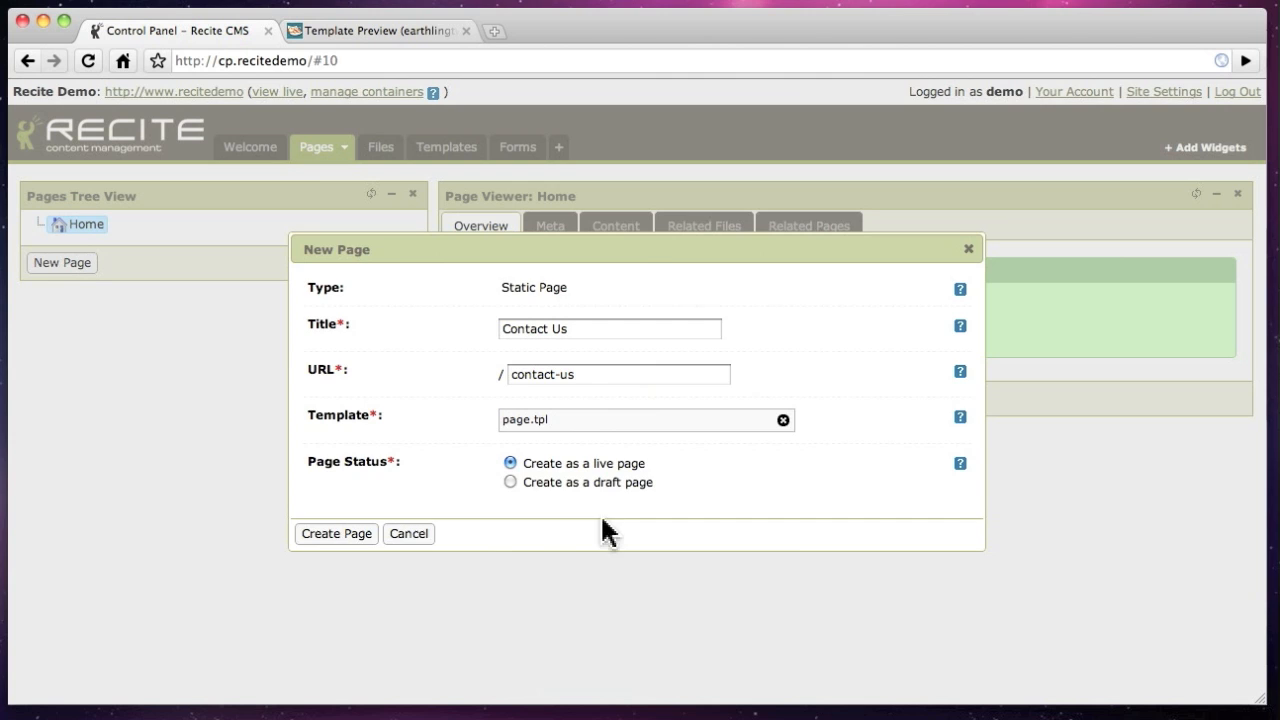
left_click(336, 533)
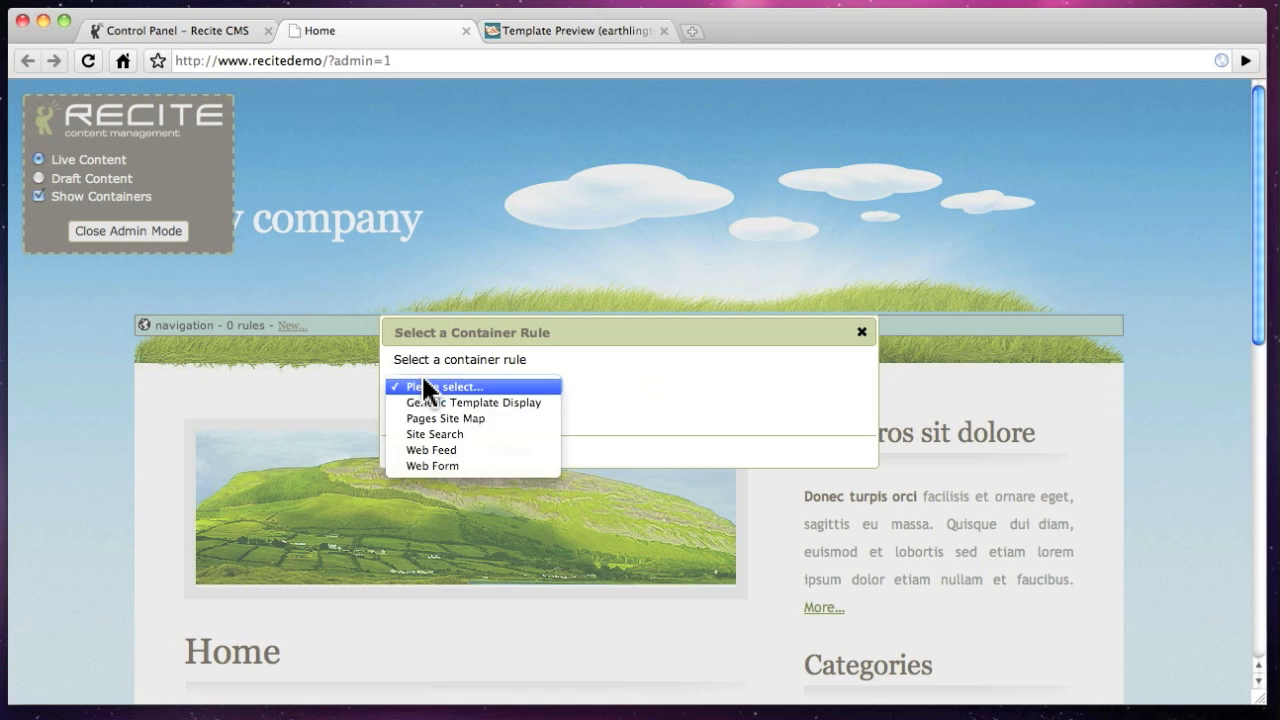
- Add a Pages Site Map rule with sitemap-flat.tpl to the navigation container
left_click(446, 418)
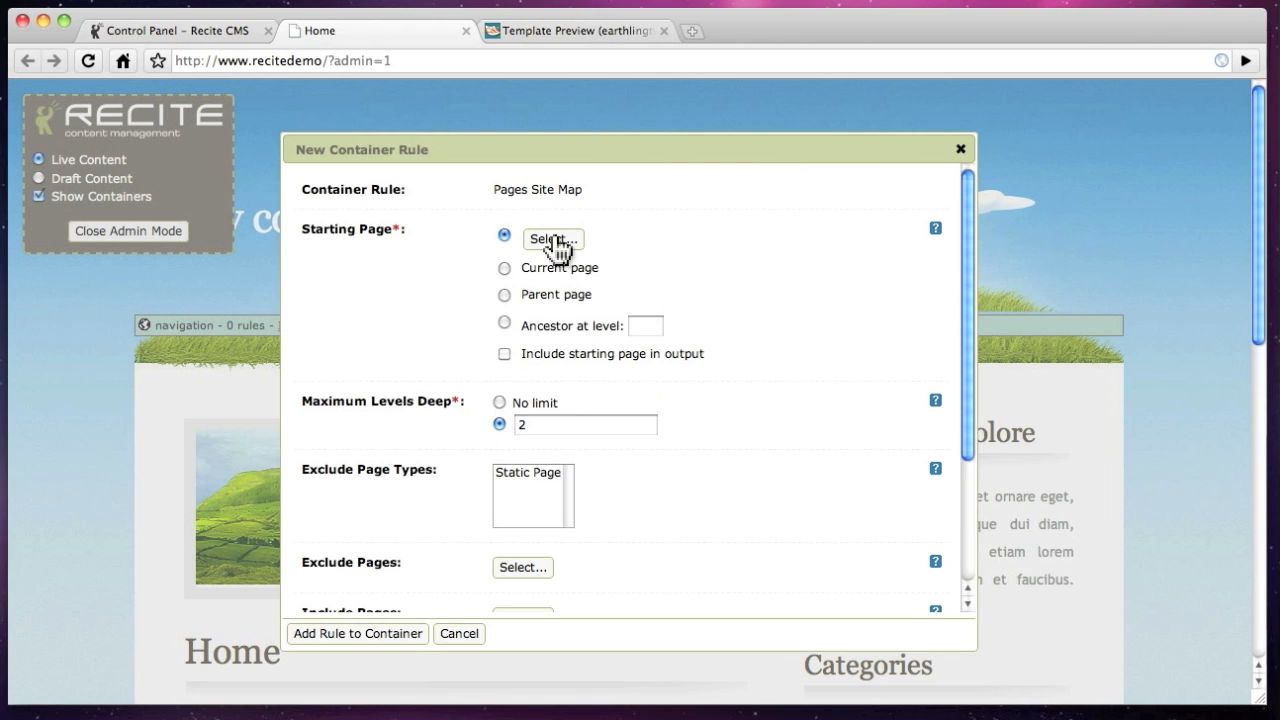
left_click(551, 239)
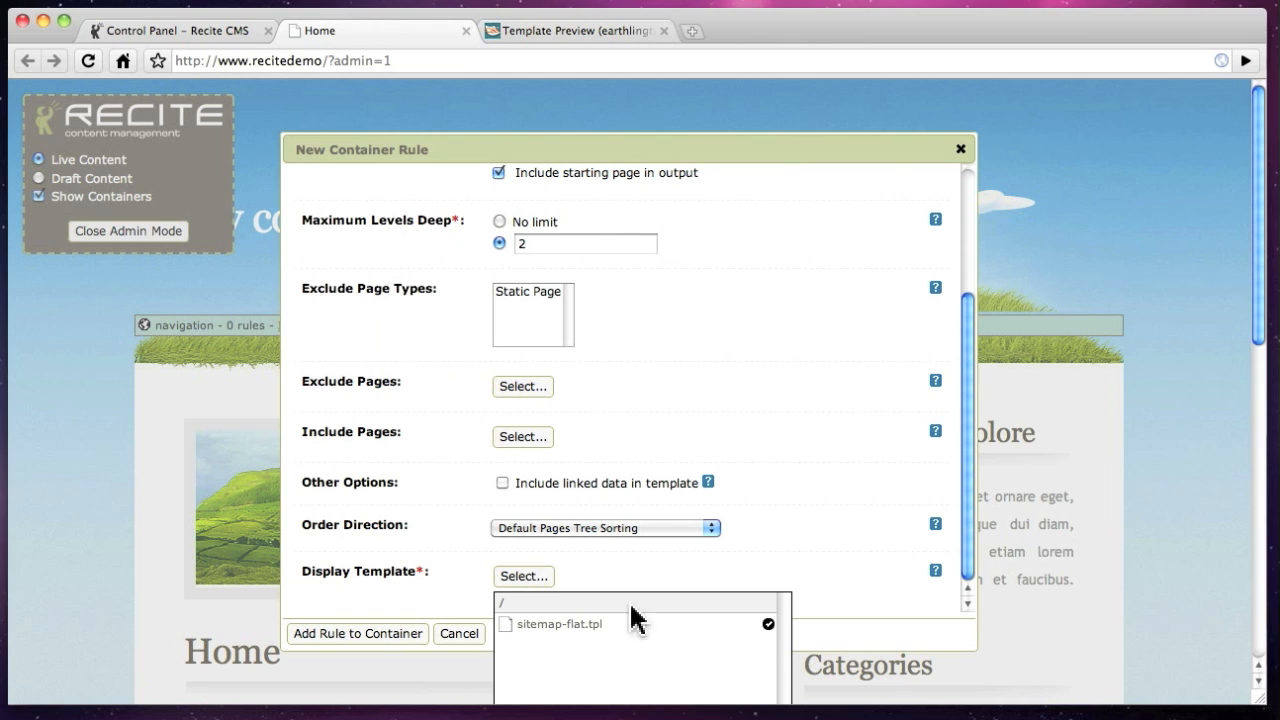
left_click(560, 624)
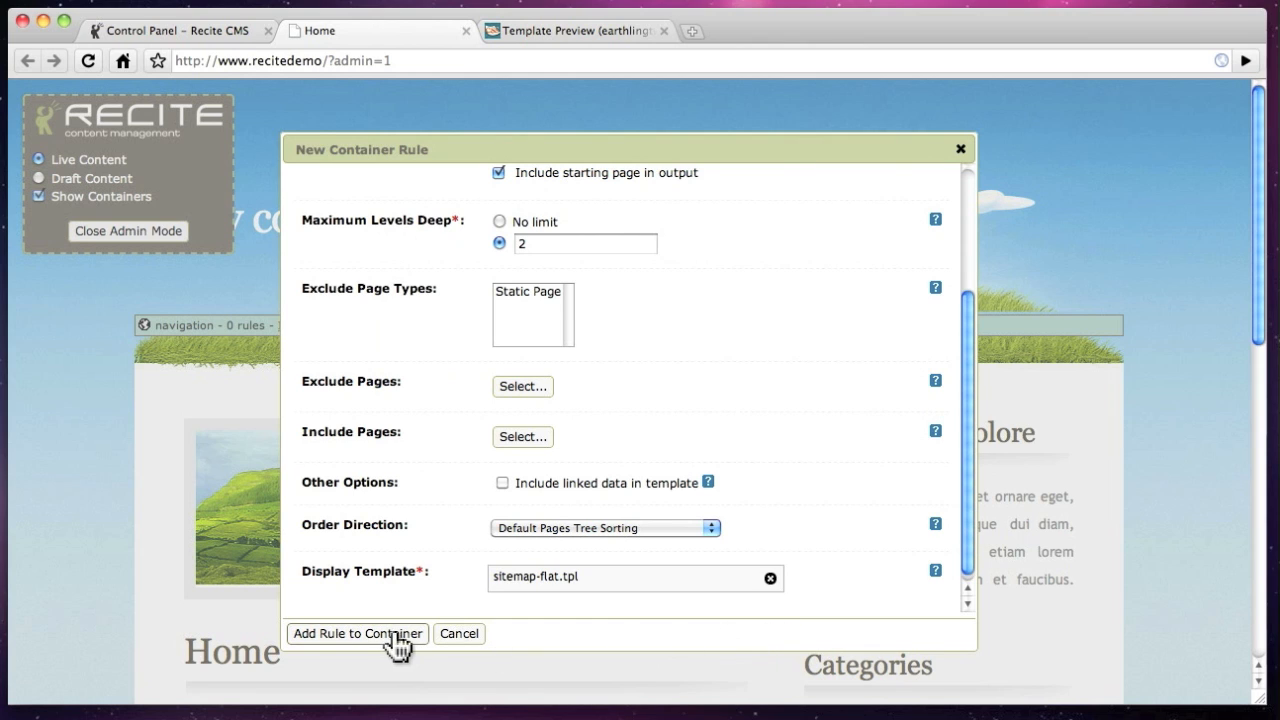
left_click(356, 633)
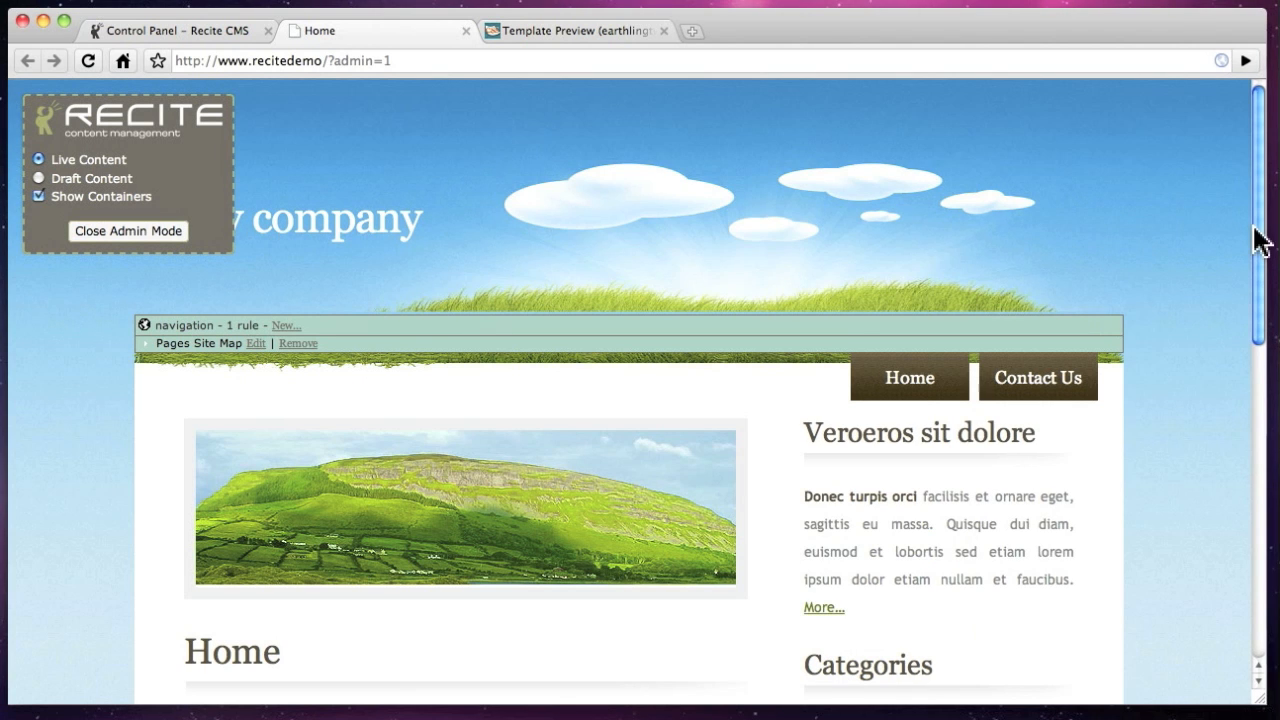
scroll("down", 3)
type("Welcome to")
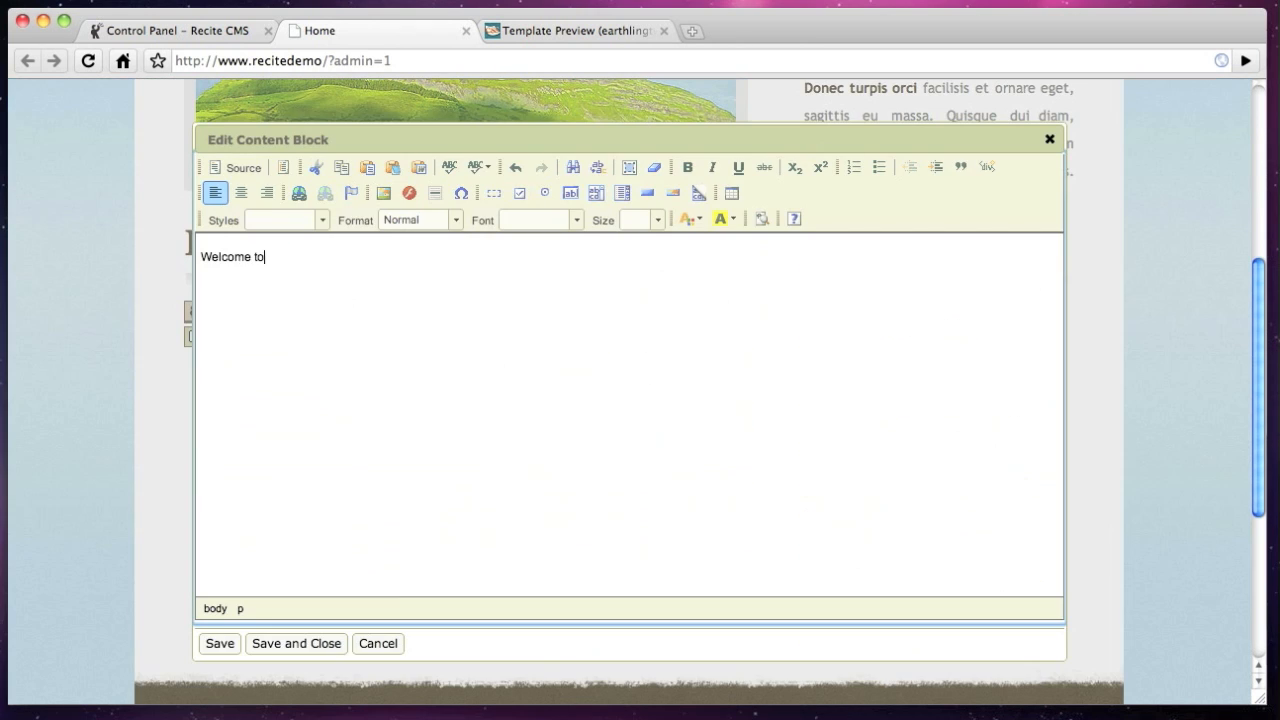
- Save a Home welcome message linking 'Recite CMS', then exit admin mode
type("the web site of My Company!")
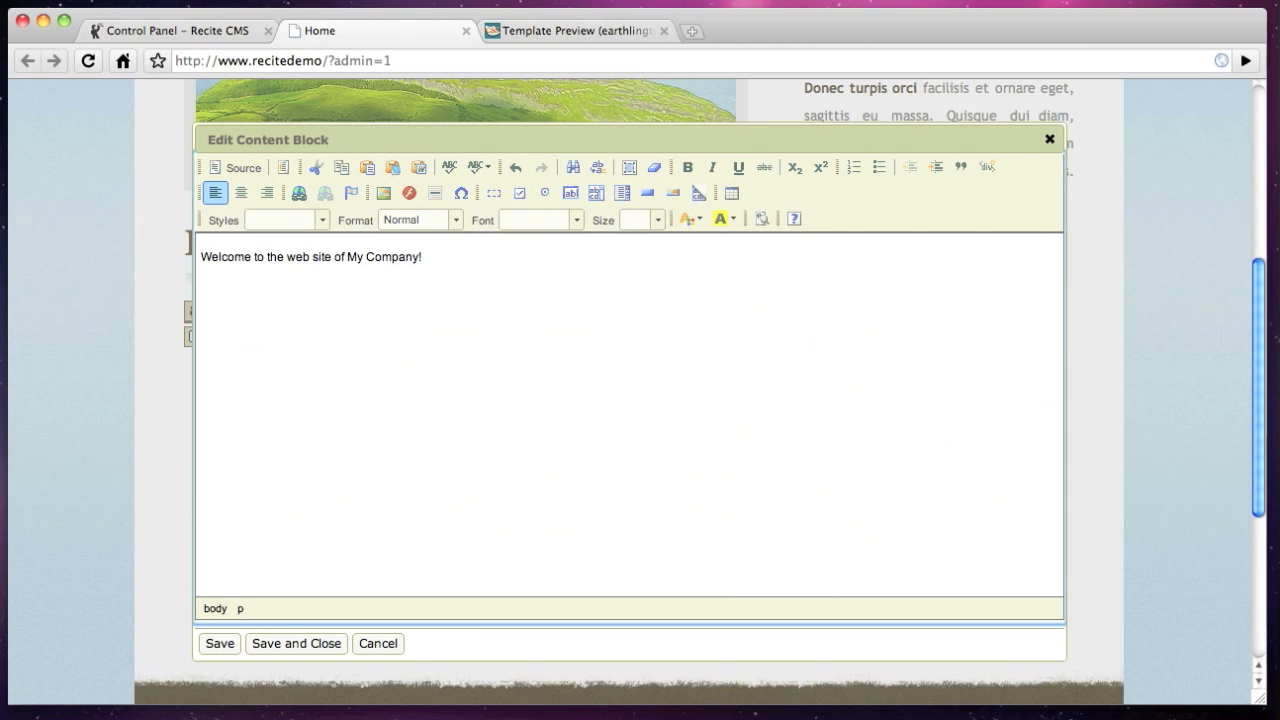
type("This was built in only a matter of min")
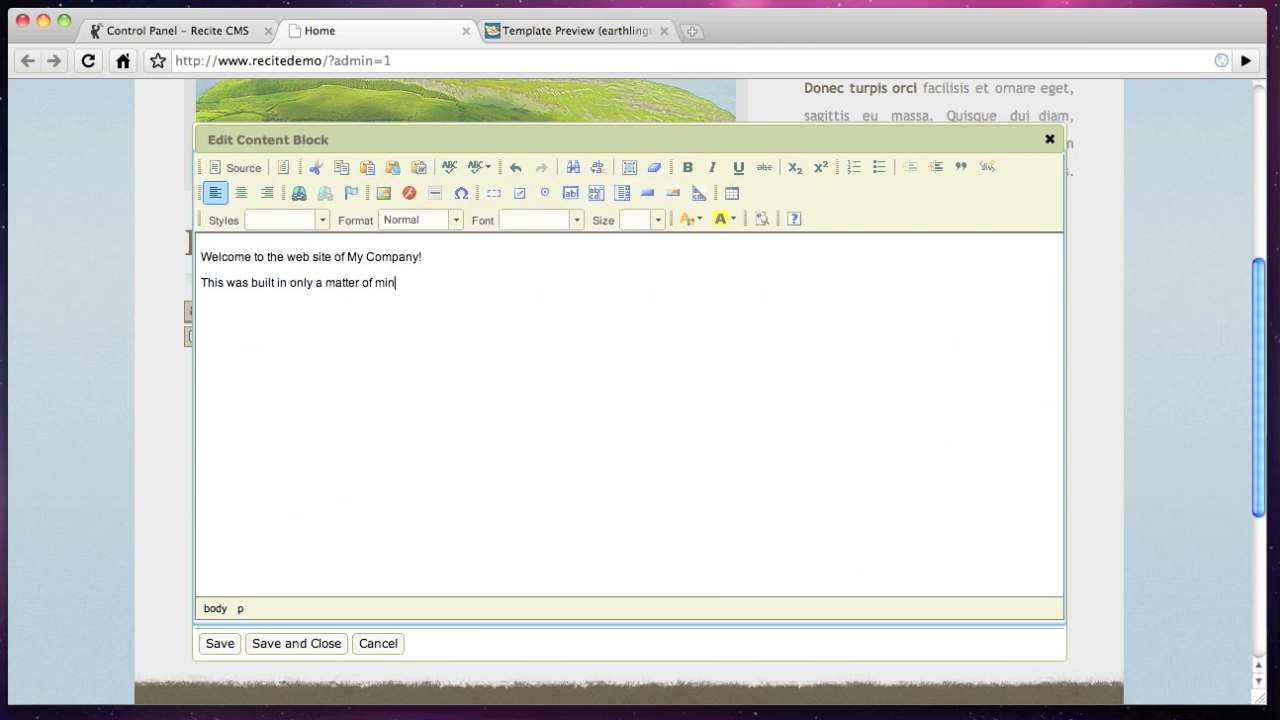
type("utes using Recite CMS!")
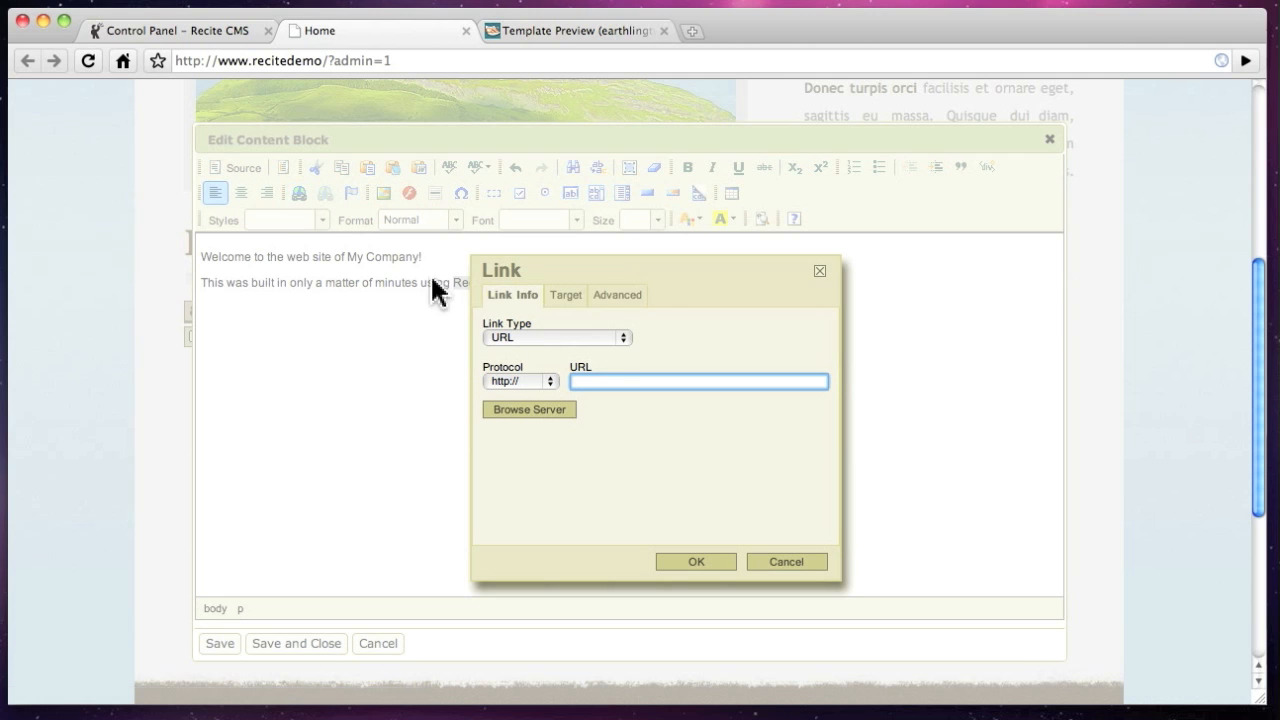
left_click(695, 561)
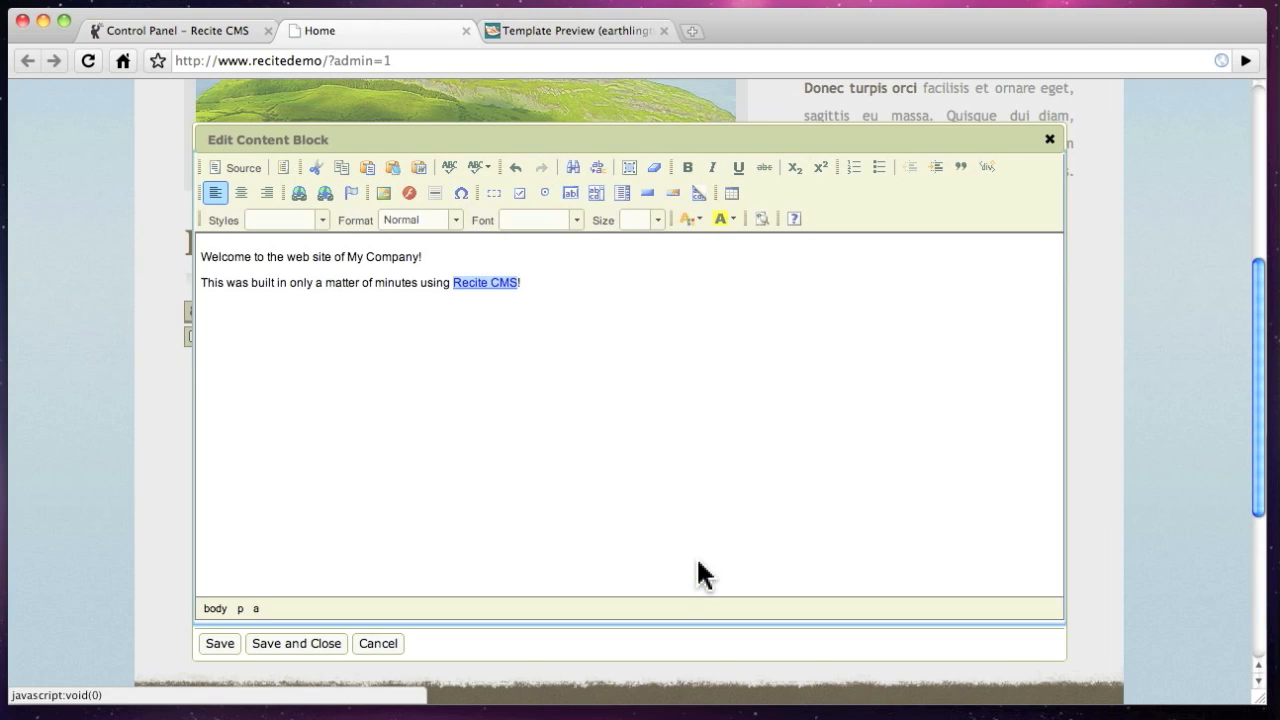
left_click(296, 643)
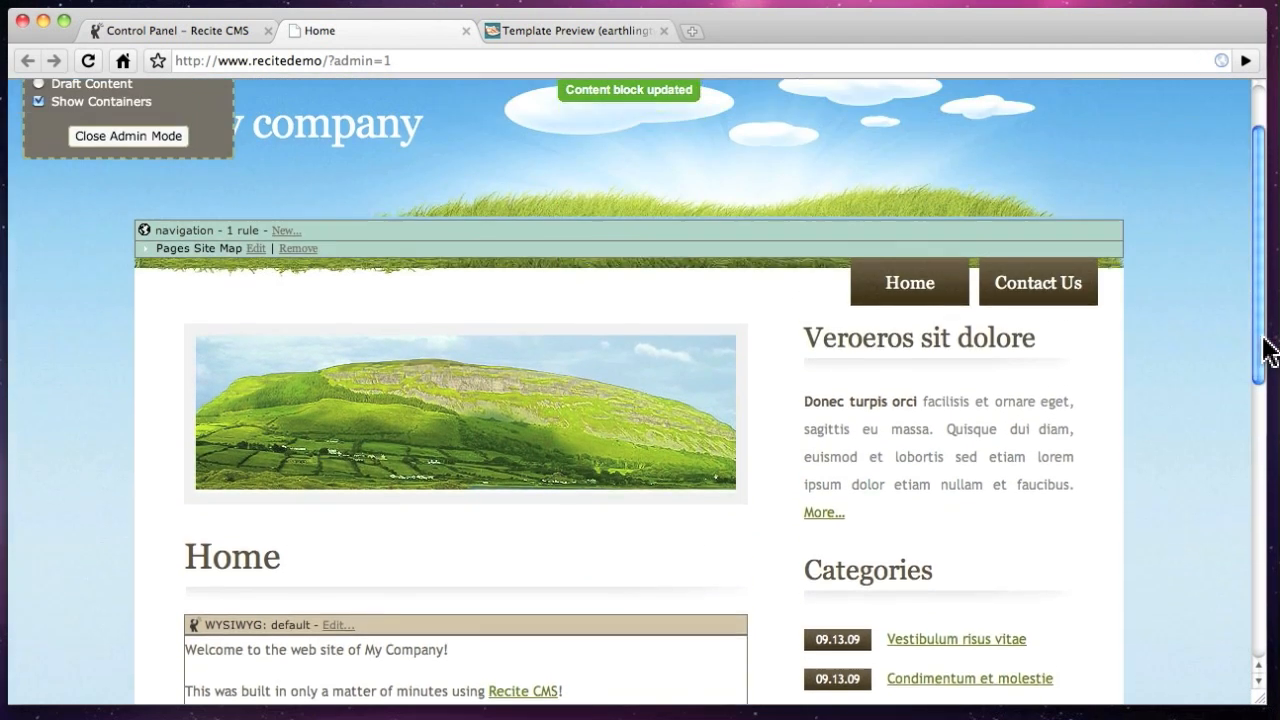
left_click(128, 136)
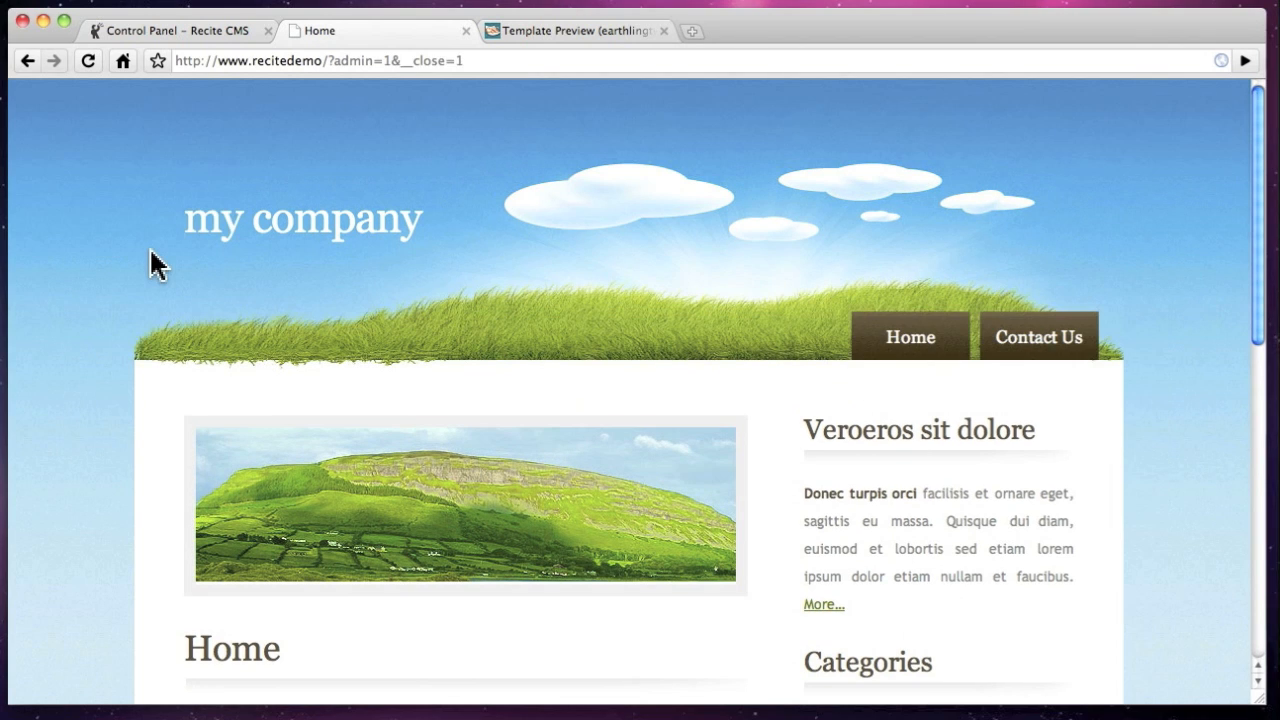
scroll("down", 3)
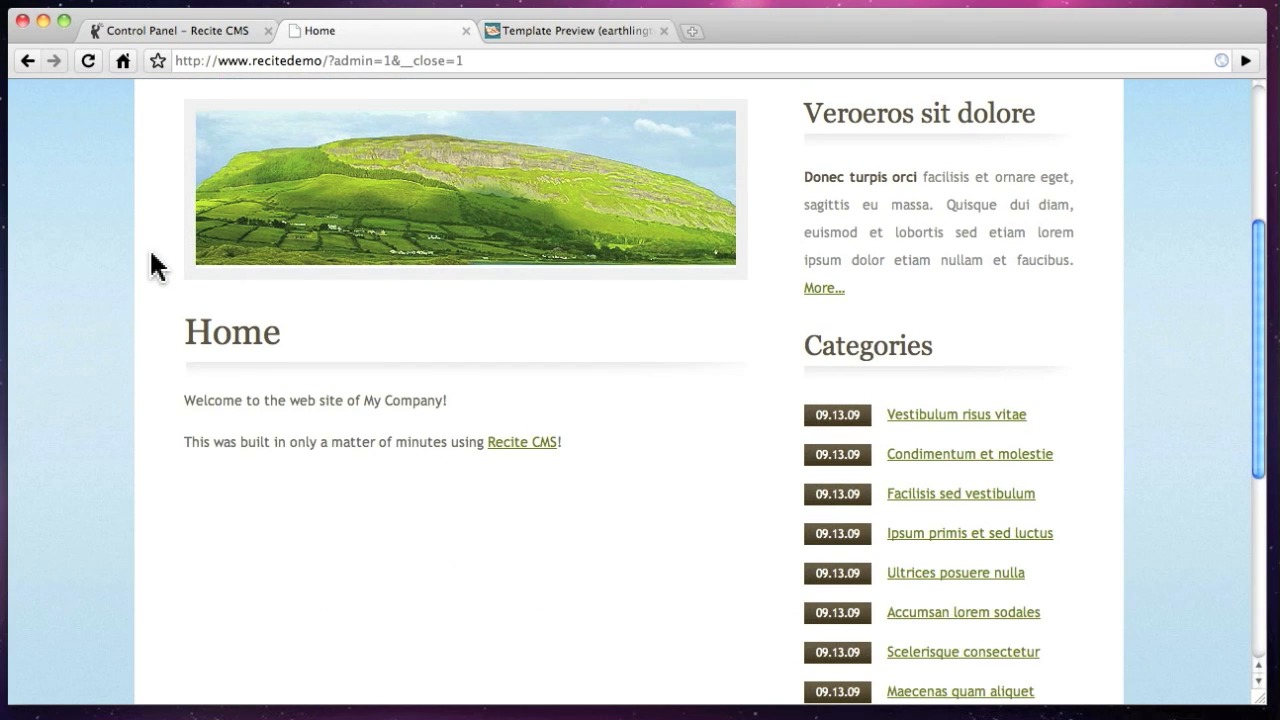